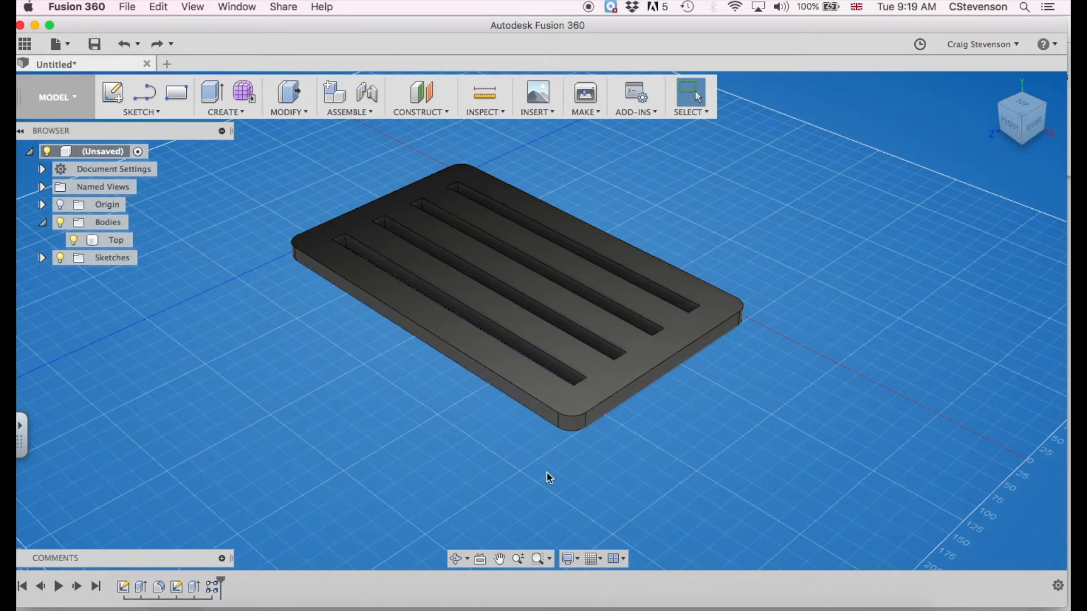
mouse_move(259, 353)
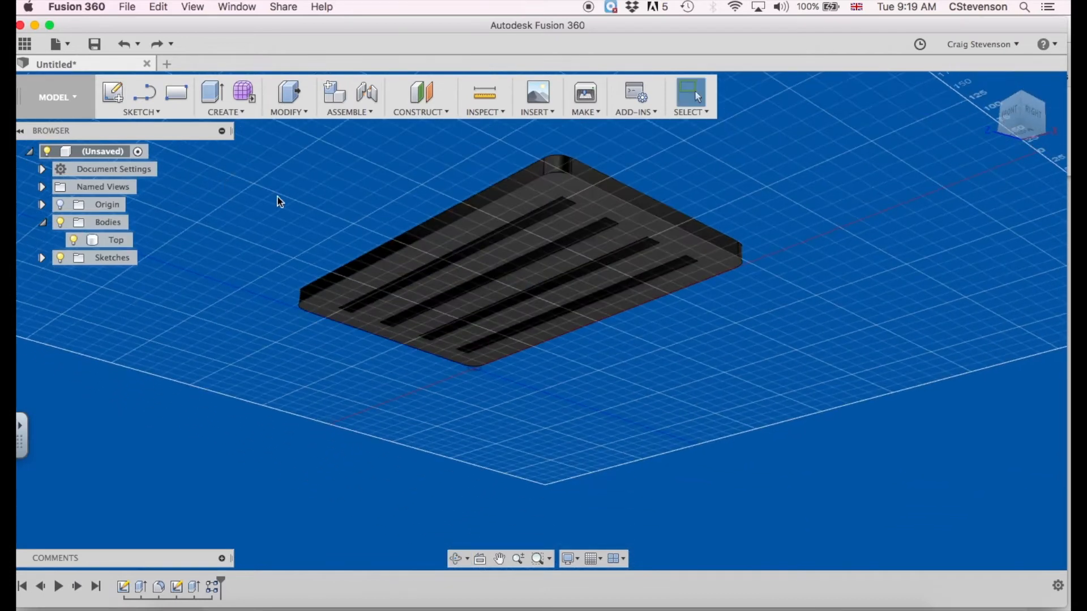
Step: Draw a 25 mm centre-diameter circle near one corner of the table top's underside
left_click(143, 97)
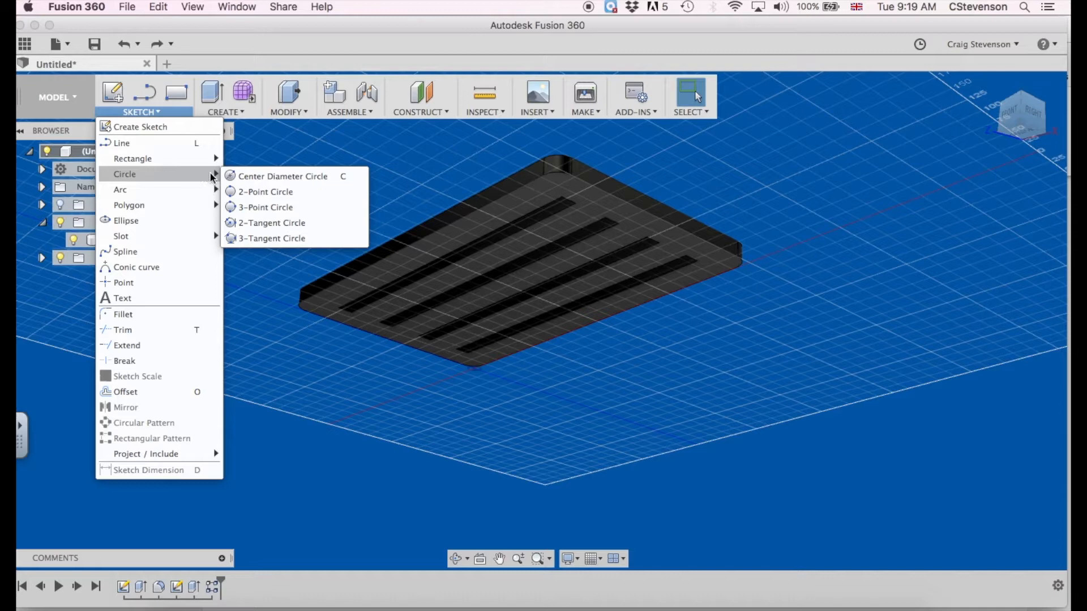
mouse_move(264, 179)
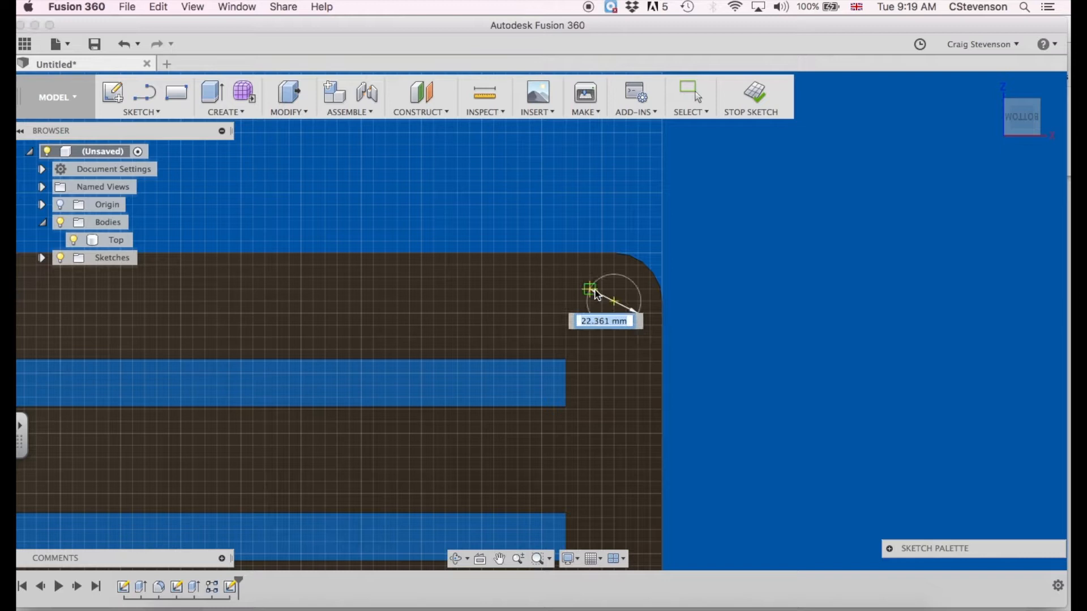
type("25")
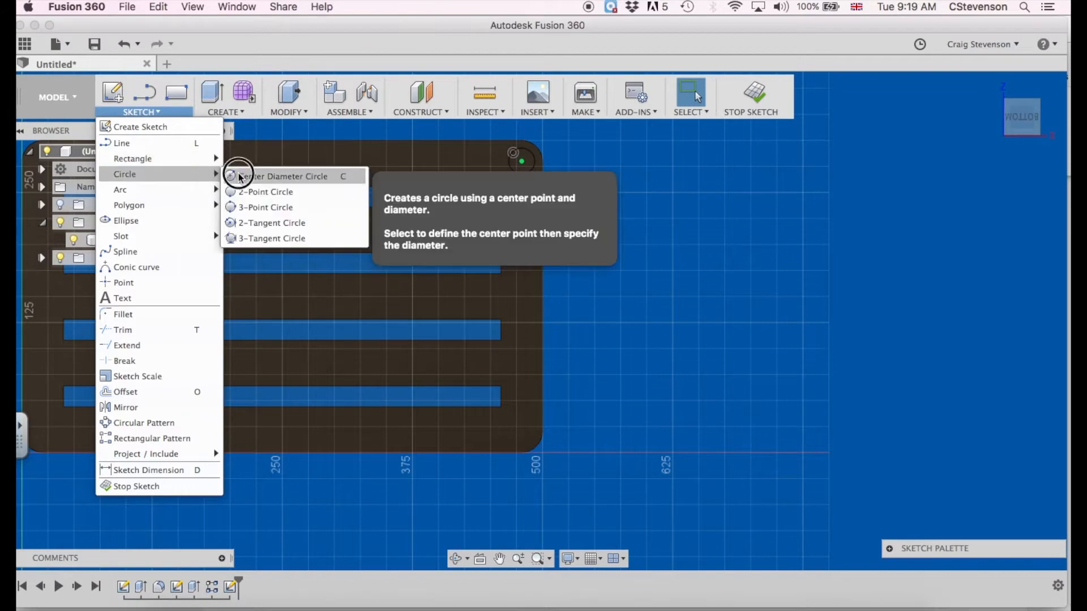
Step: Add a second 25 mm circle at the neighbouring corner and finish the sketch
left_click(521, 164)
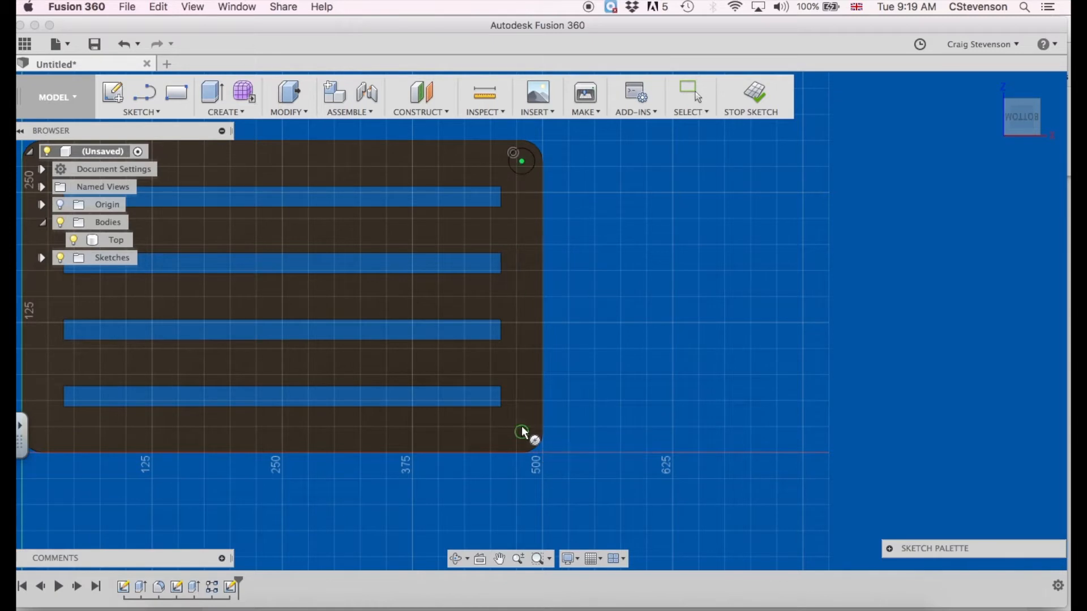
left_click(523, 438)
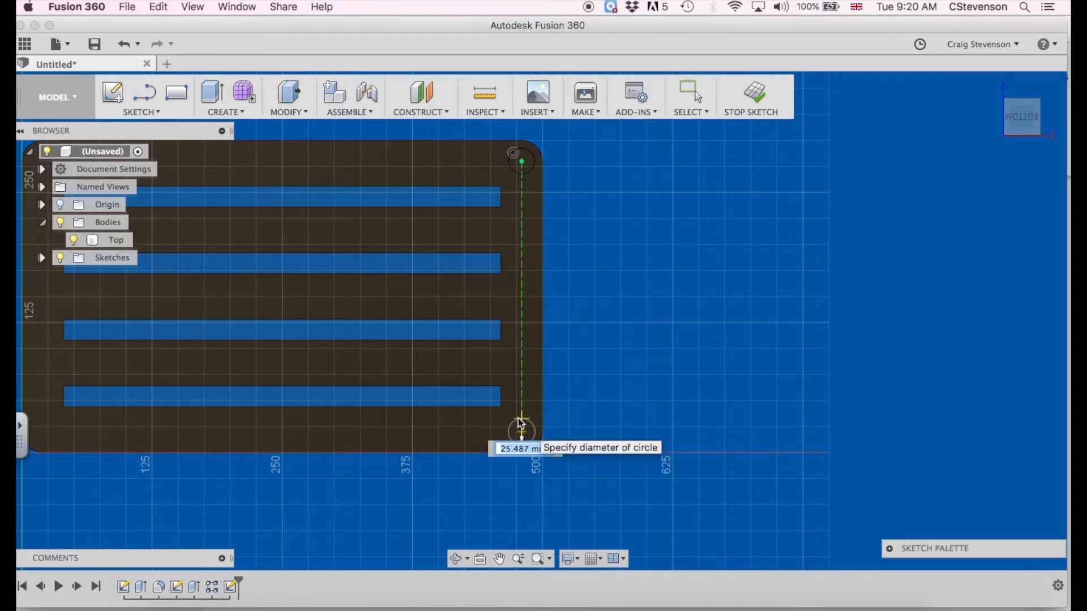
type("25 mm")
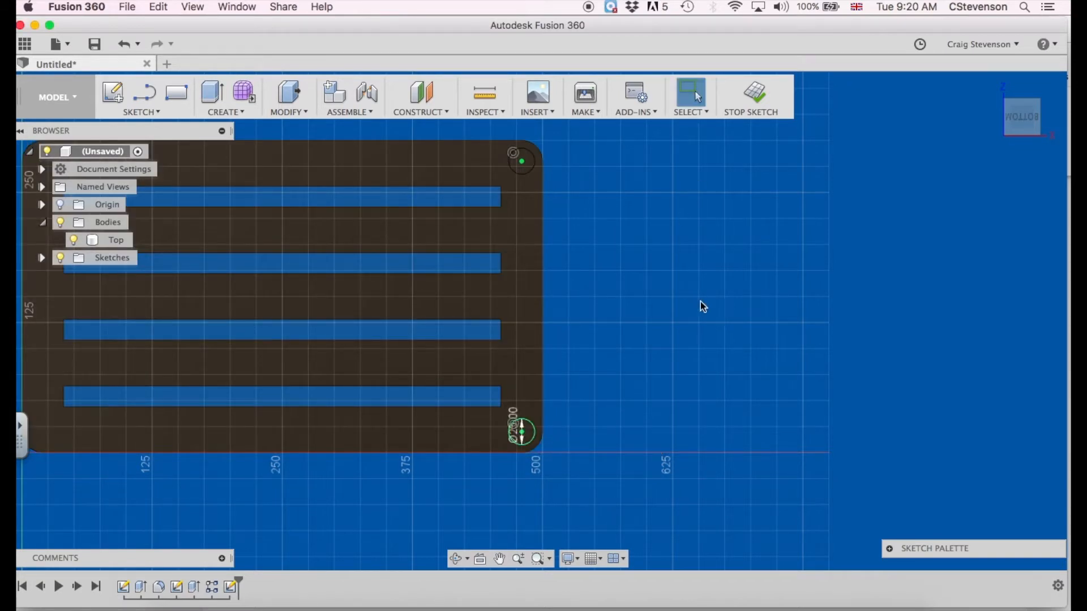
mouse_move(548, 157)
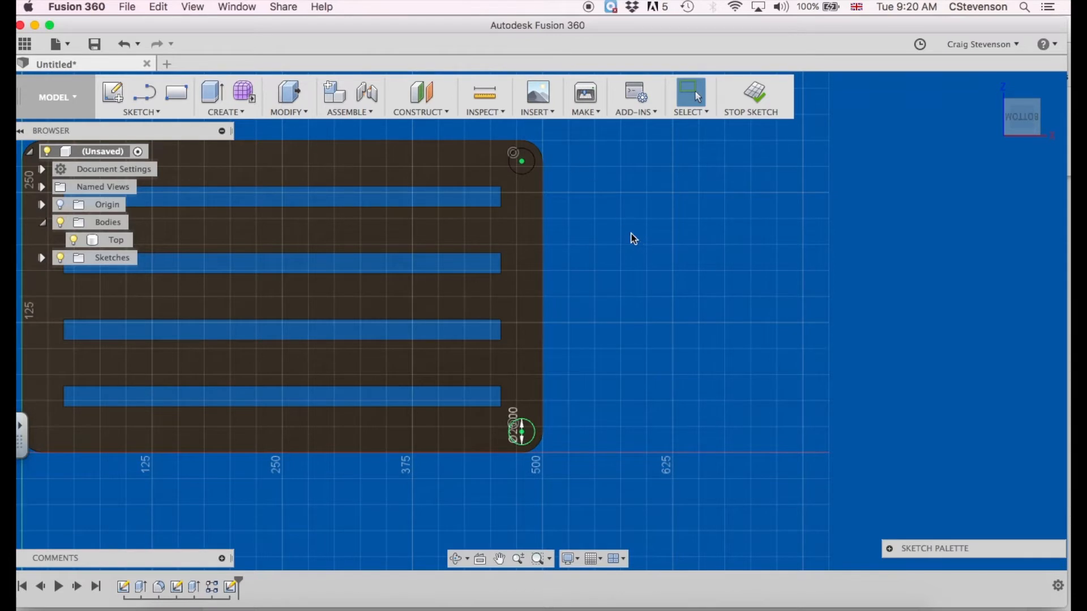
left_click(143, 111)
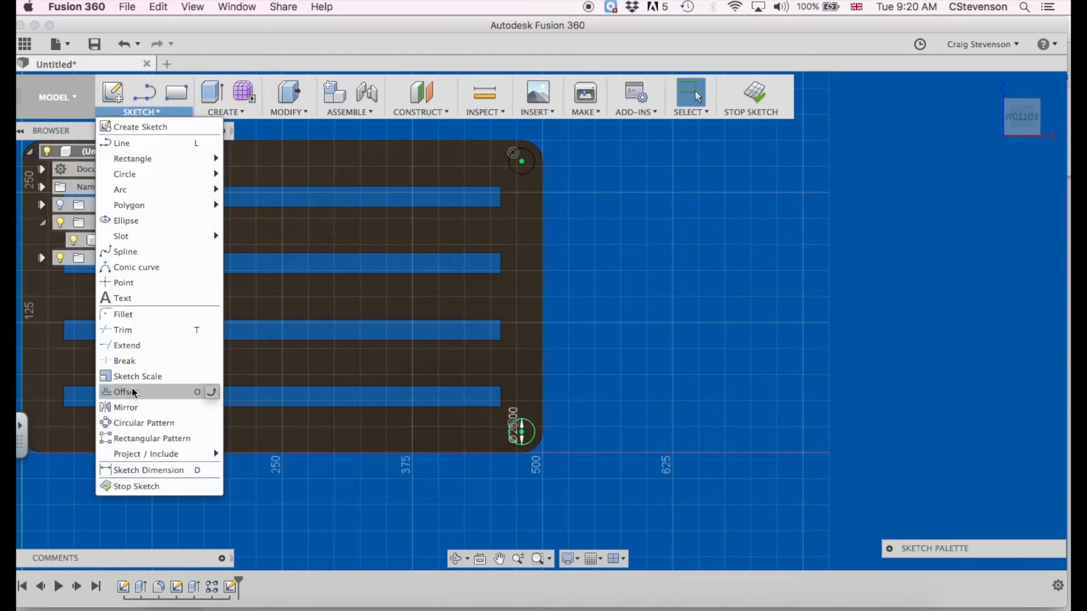
mouse_move(158, 470)
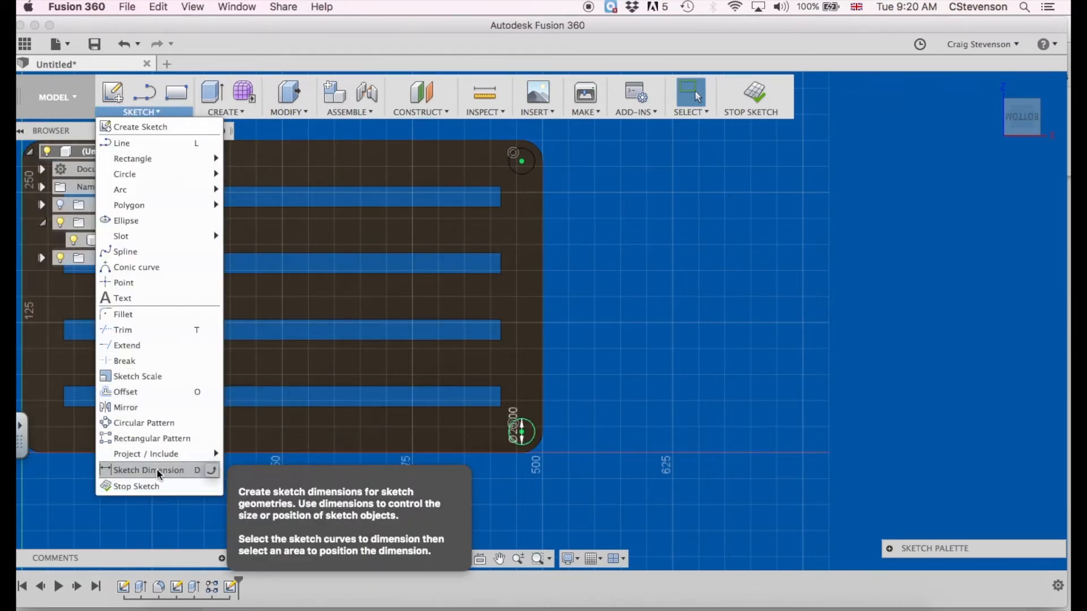
left_click(724, 159)
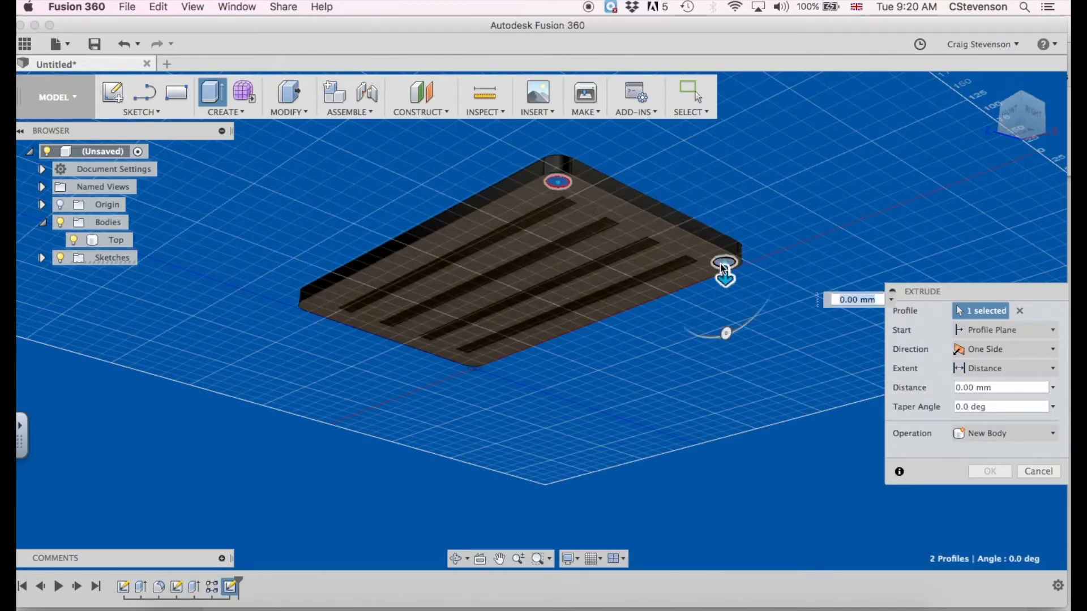
Step: Cut both corner circles -10 mm into the underside as holes
left_click(723, 263)
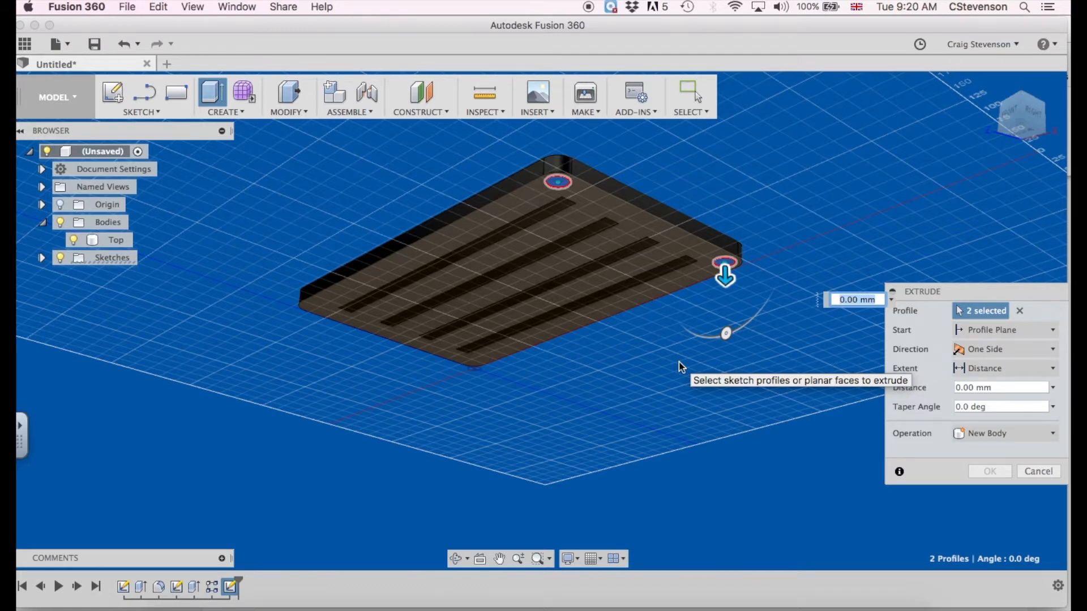
type("-1")
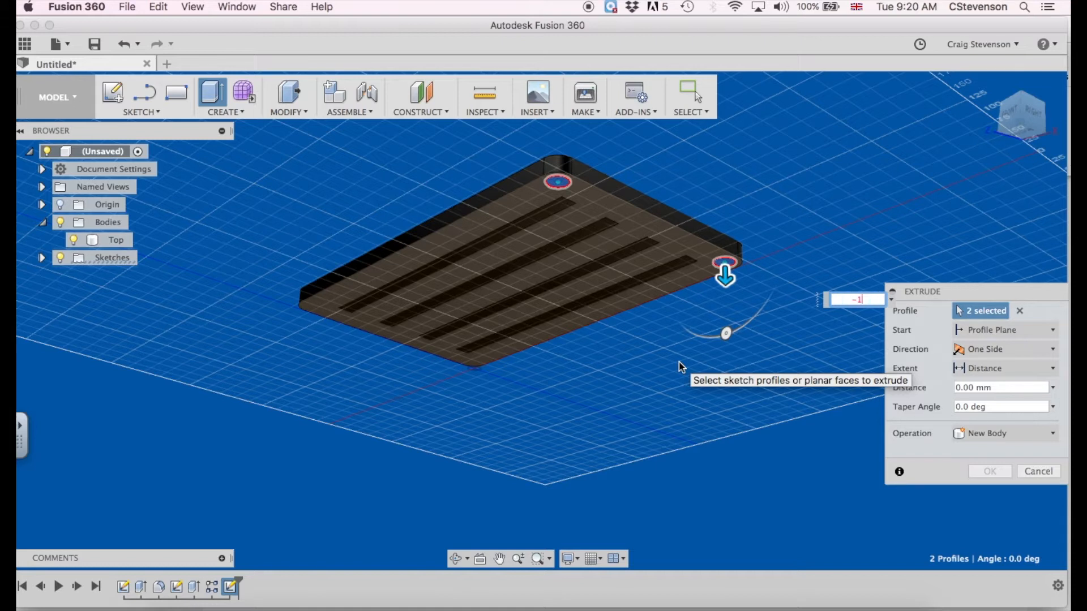
type("-10")
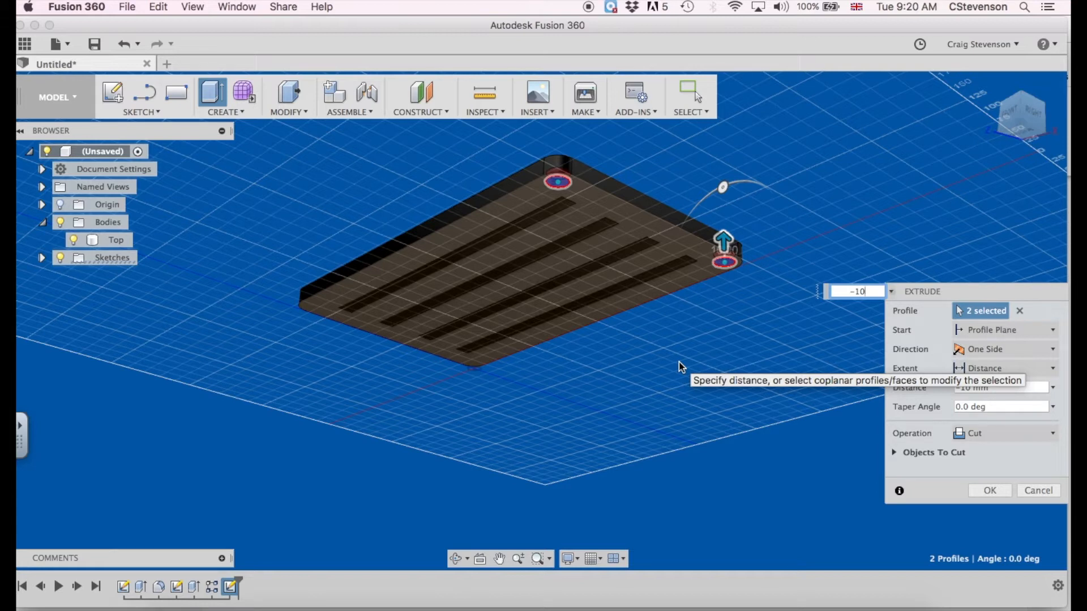
left_click(990, 490)
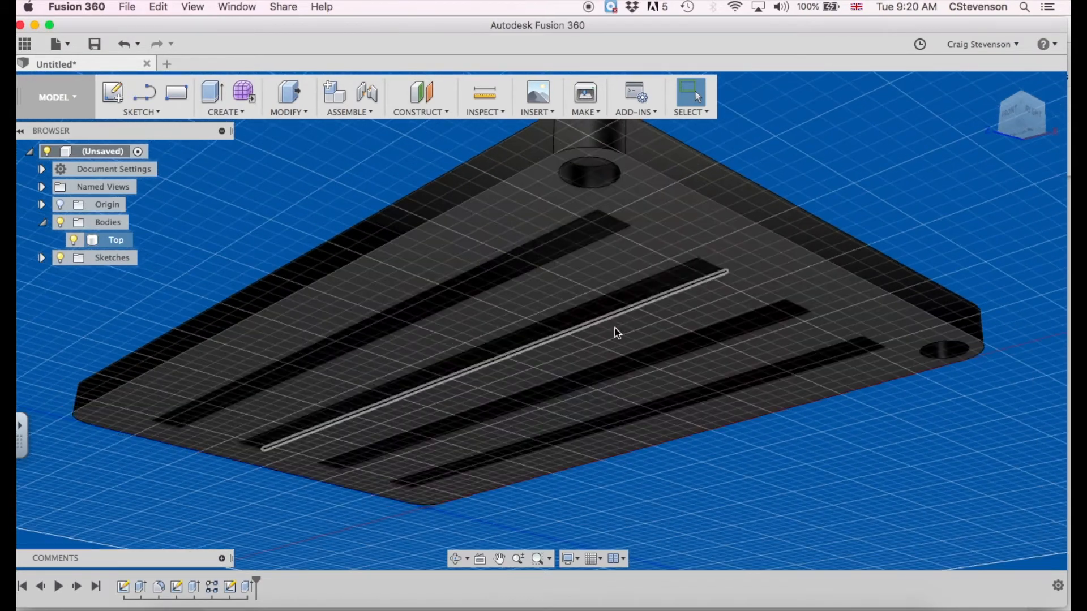
Step: Sketch a 23 mm circle centred on the floor of one corner hole and finish it
left_click_drag(617, 332, 624, 352)
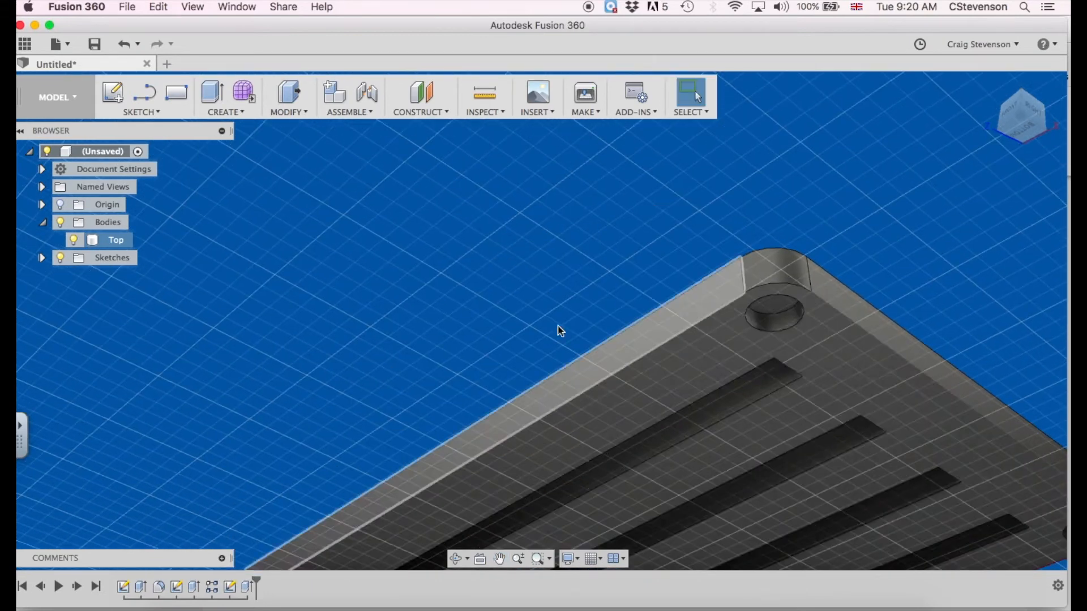
left_click(142, 111)
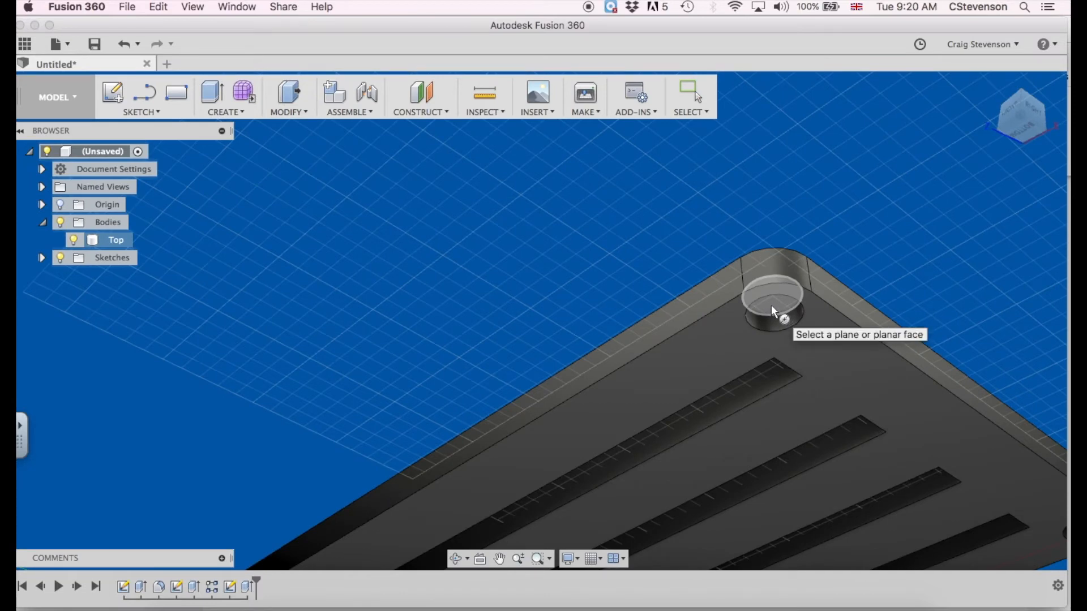
left_click(768, 306)
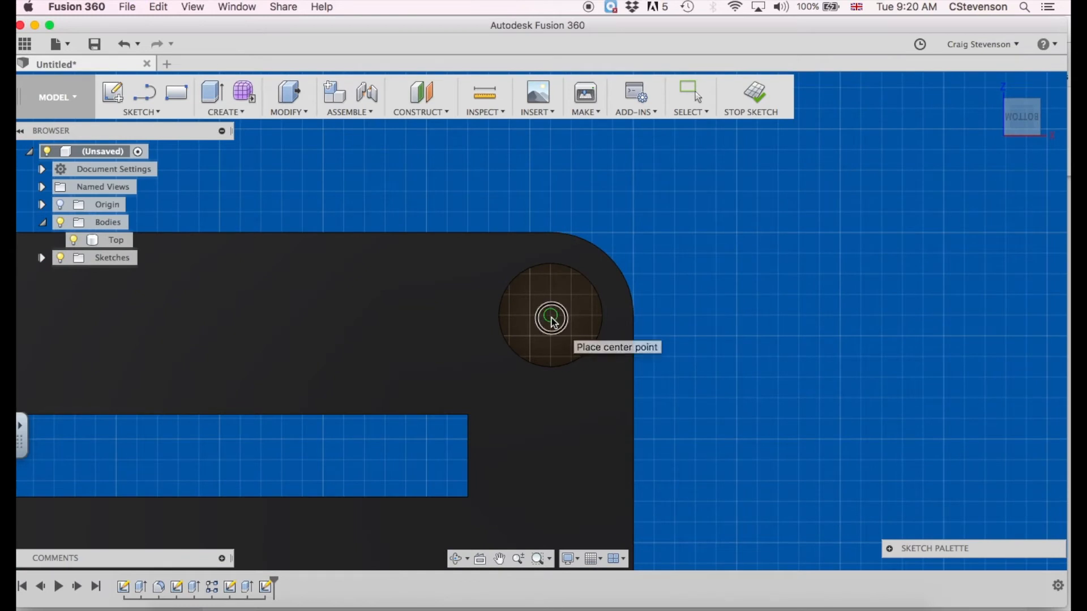
left_click(551, 318)
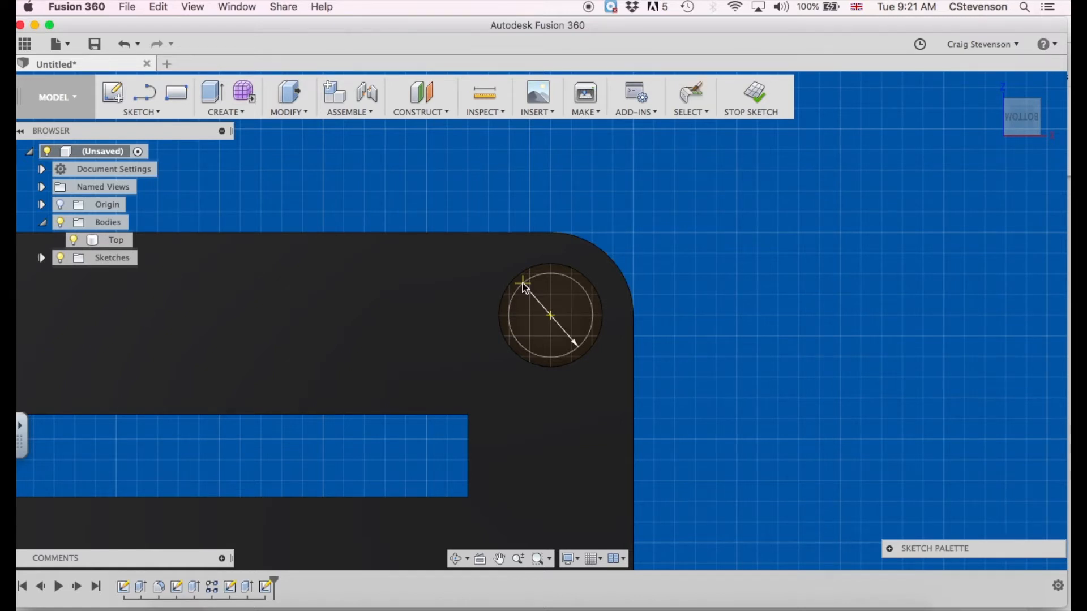
type("23")
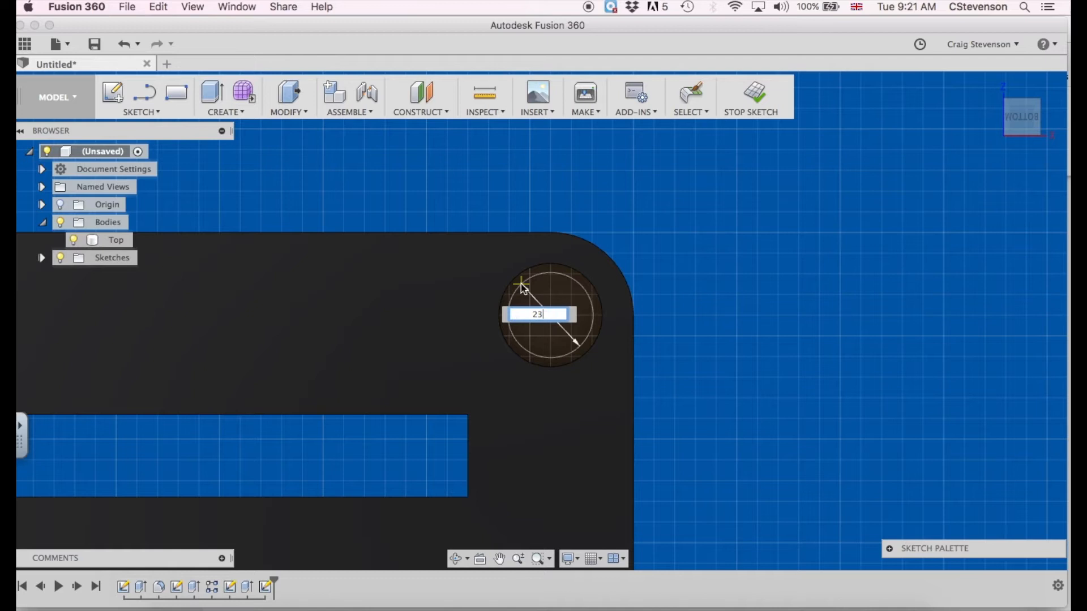
key("Return")
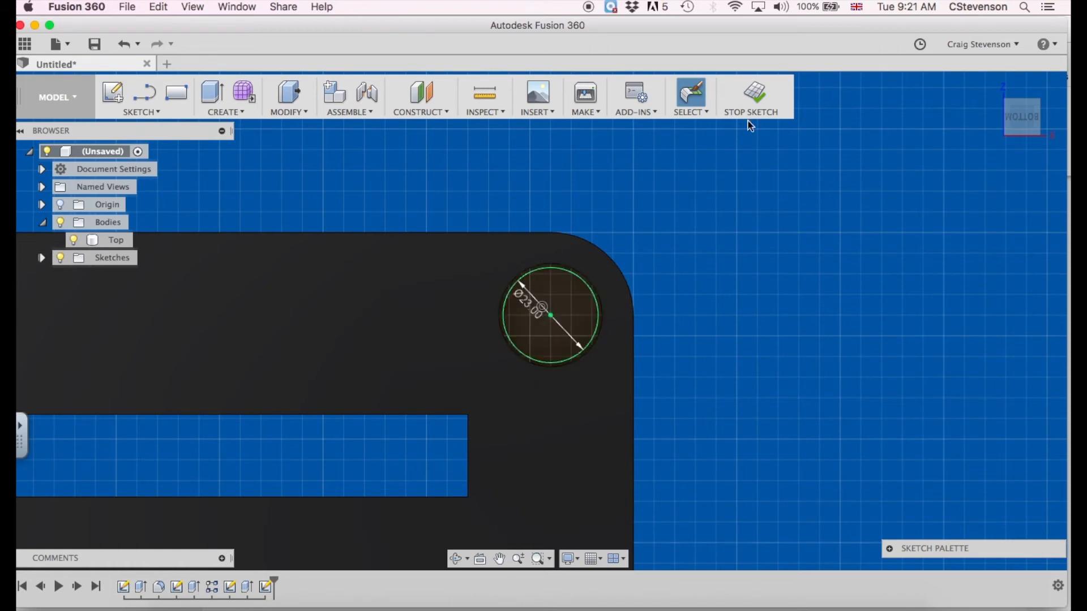
left_click(756, 93)
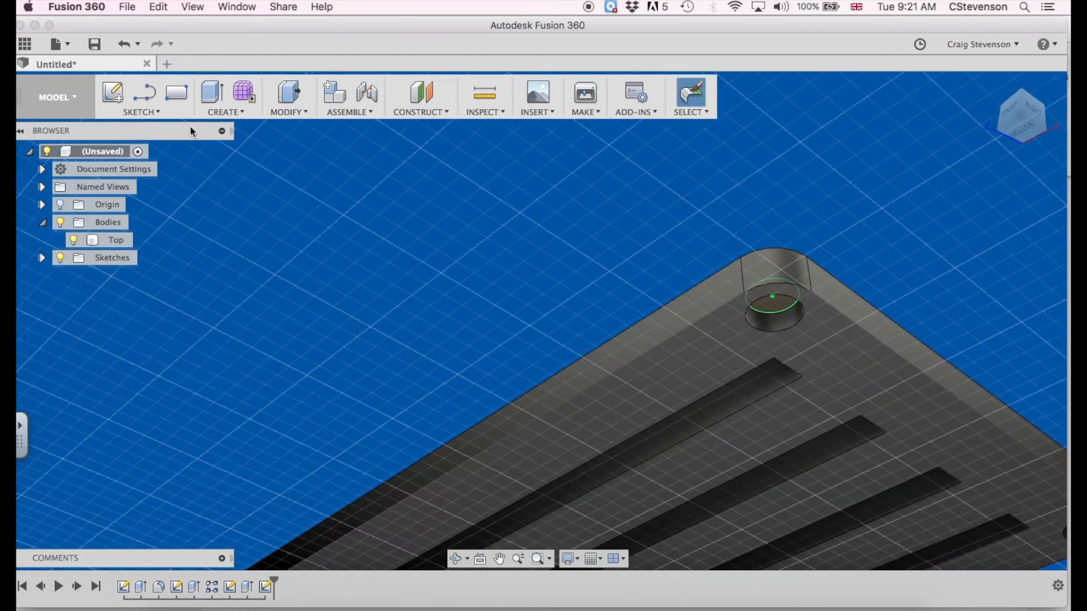
Step: Extrude the 23 mm circle 210 mm out of the hole as a new leg body
left_click(212, 89)
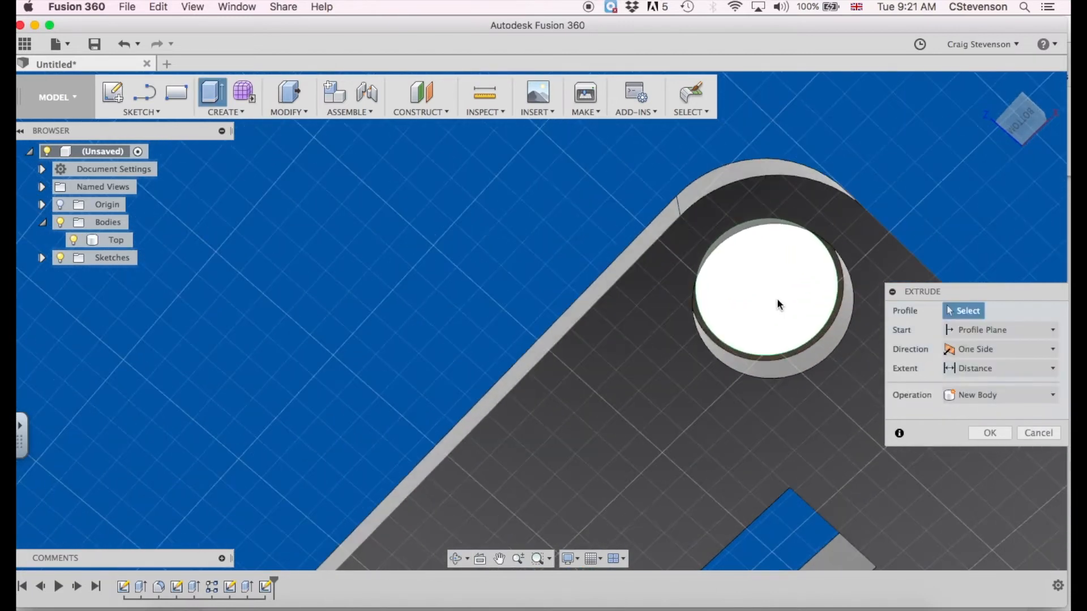
left_click(778, 303)
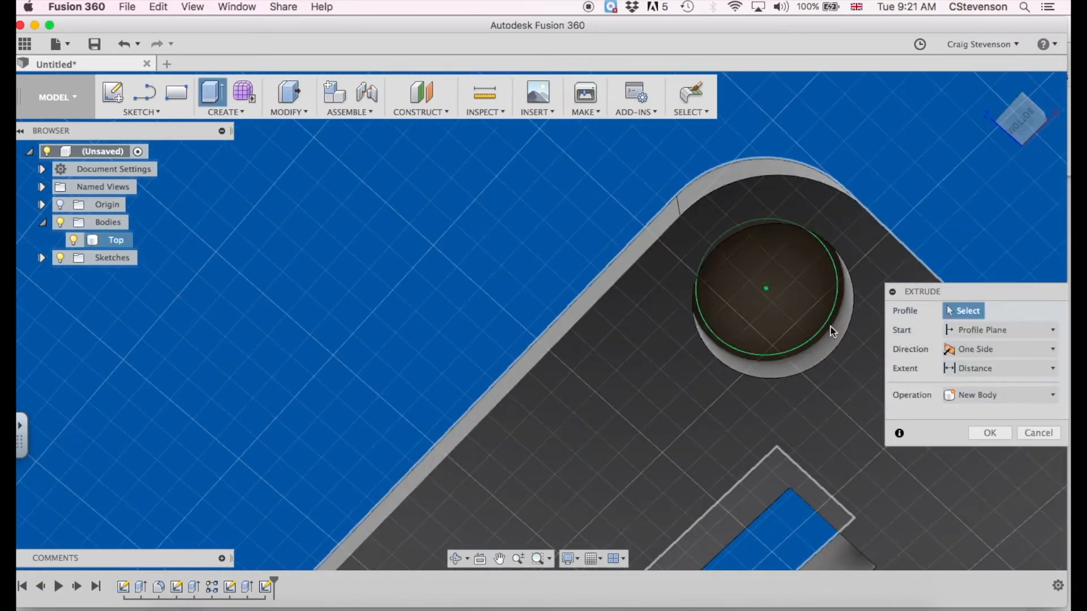
left_click(768, 301)
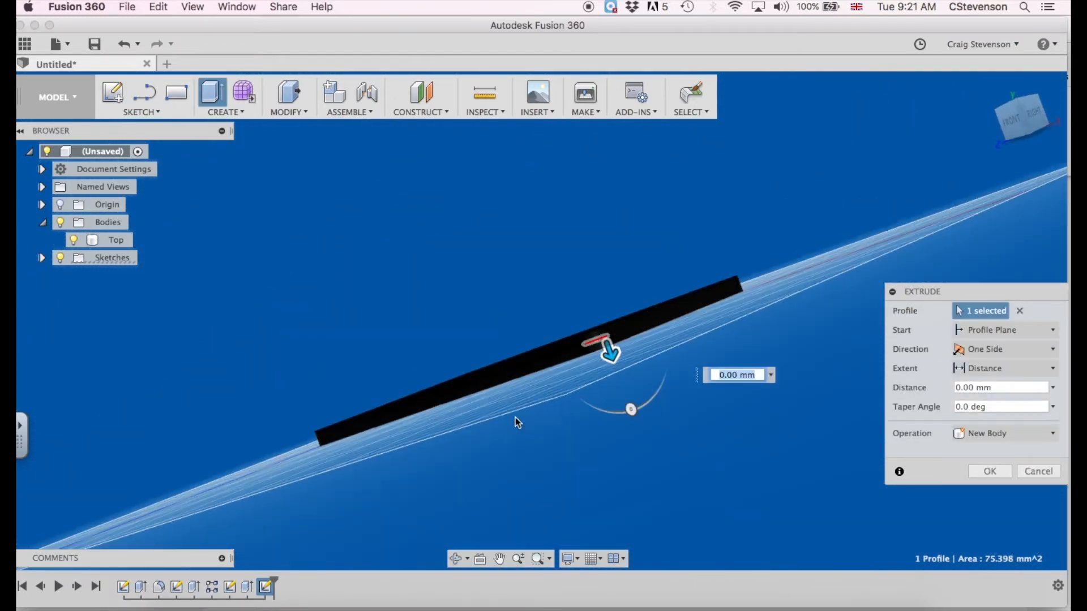
mouse_move(477, 383)
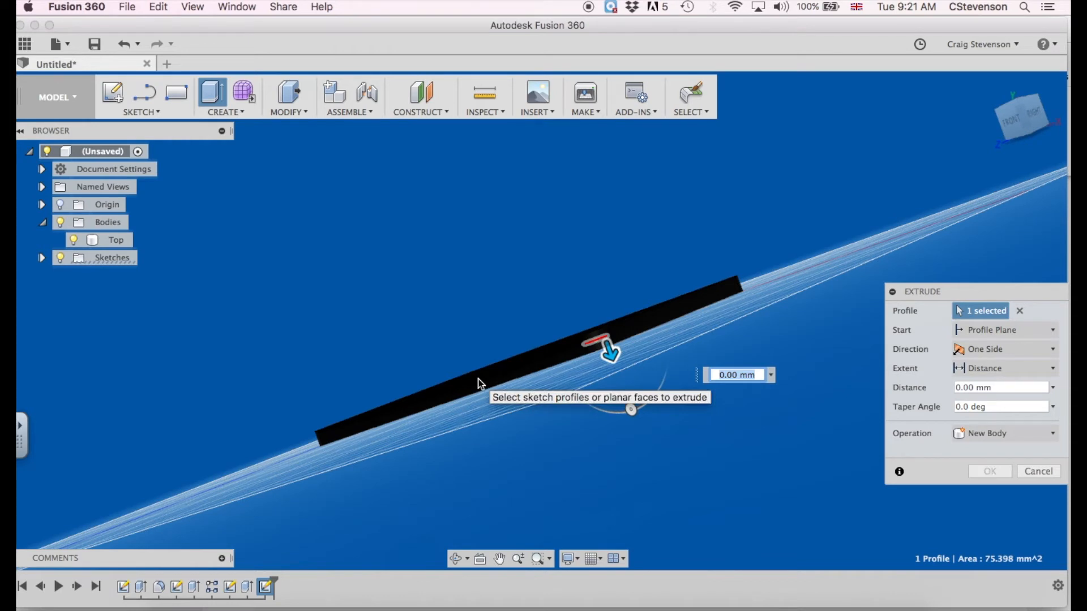
left_click_drag(609, 350, 681, 542)
type("210")
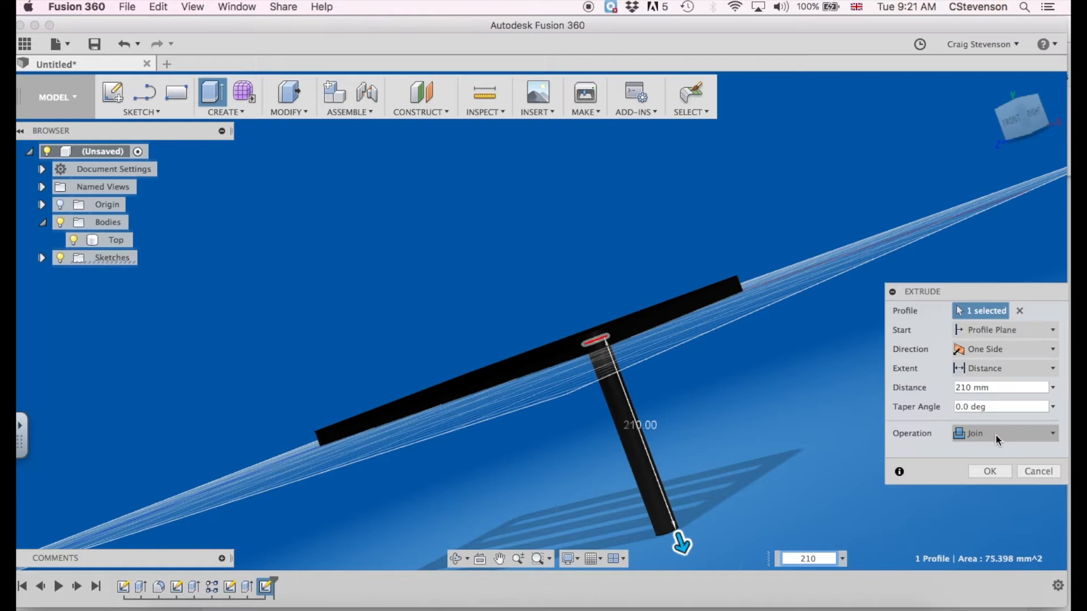
left_click(1004, 433)
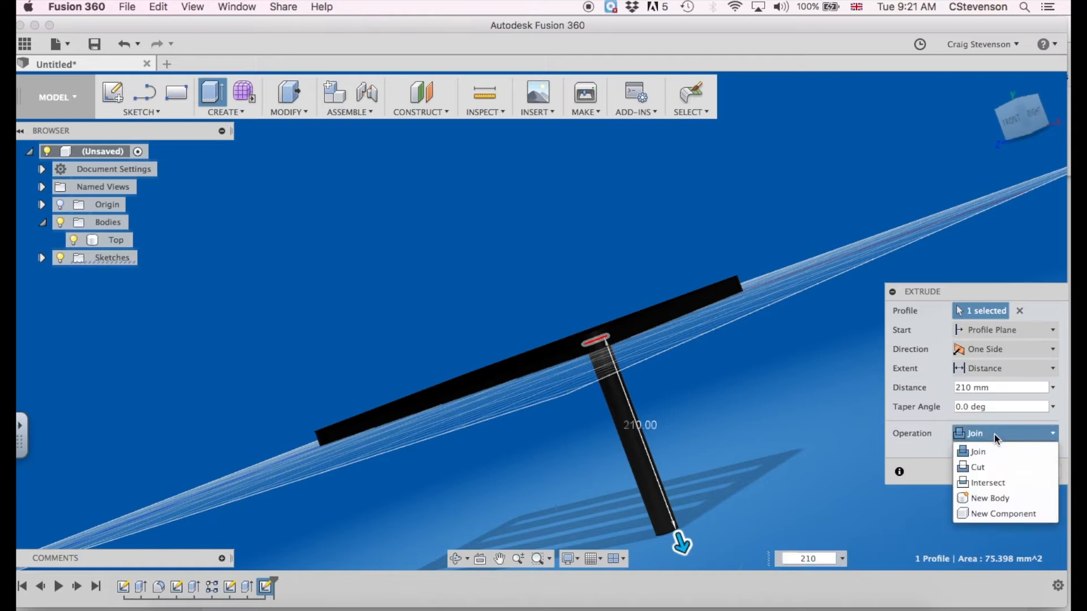
left_click(987, 498)
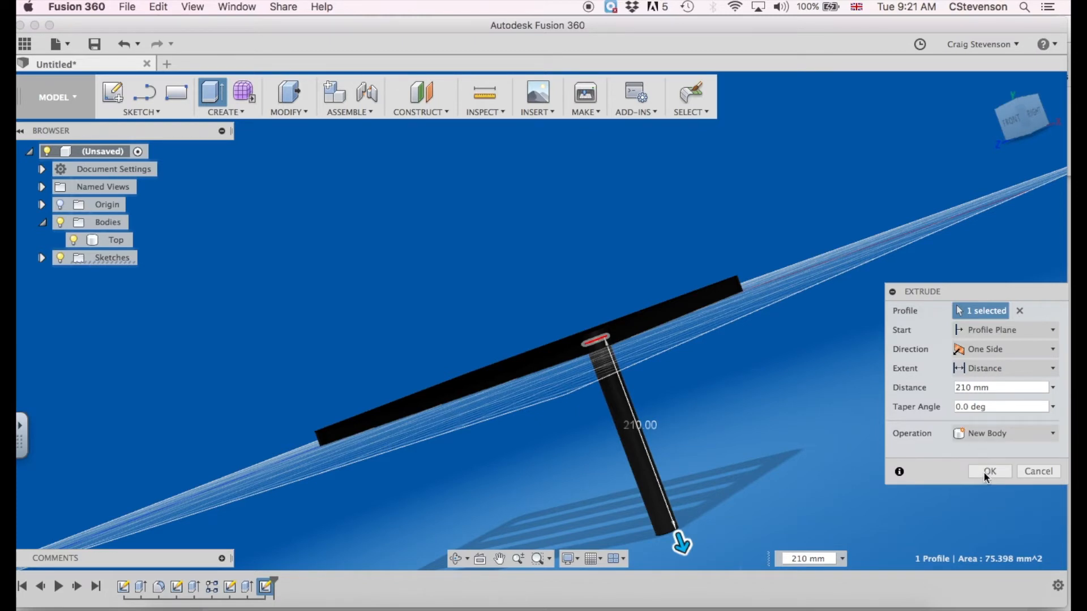
mouse_move(984, 478)
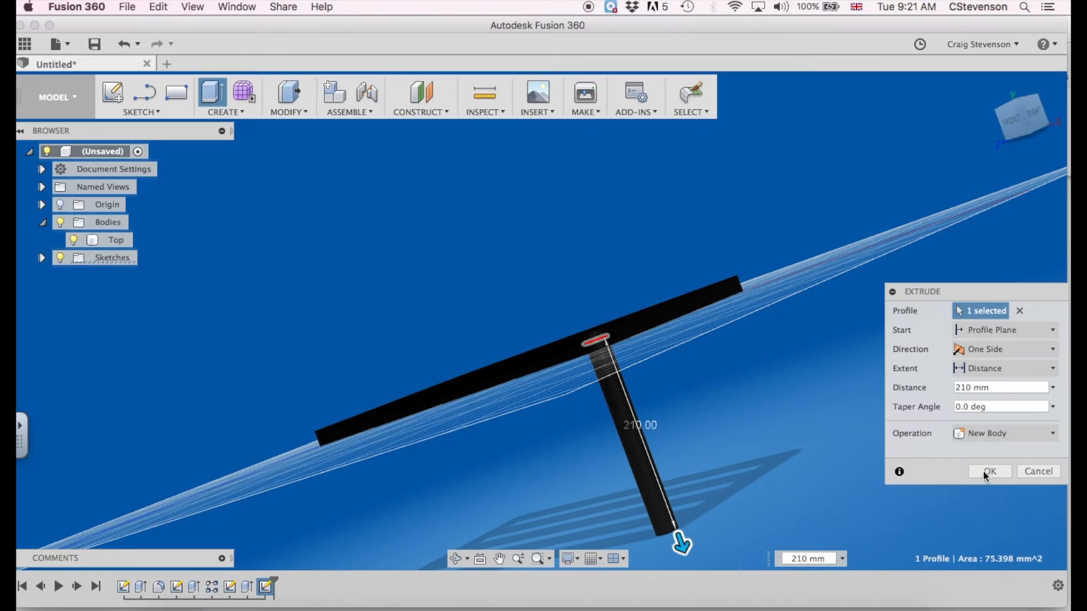
left_click(990, 471)
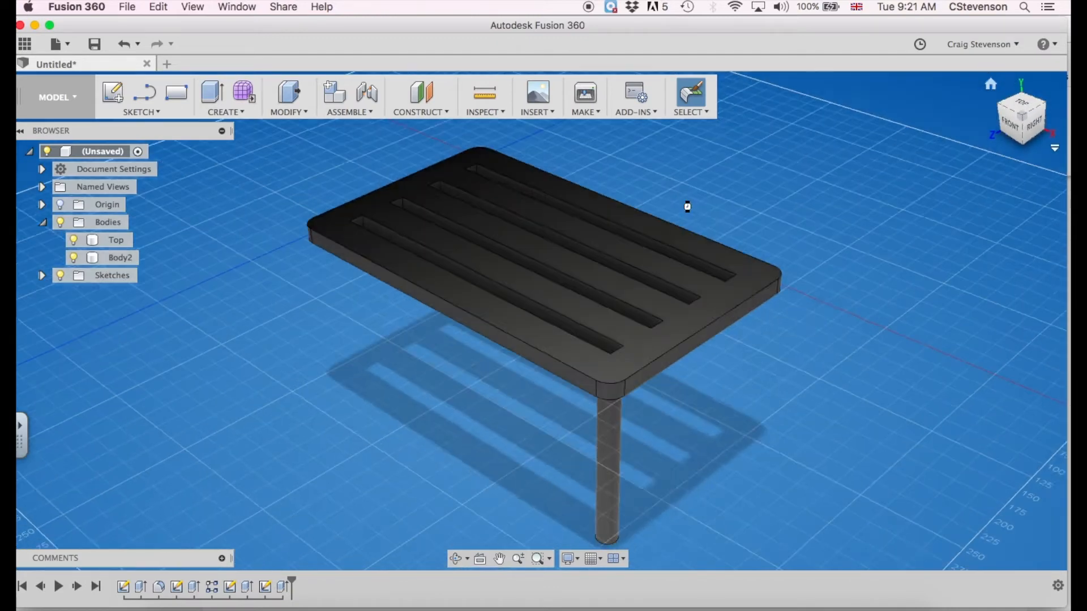
Step: Rename the new leg body to Leg 1 in the Browser
left_click(118, 258)
type("Leg 1")
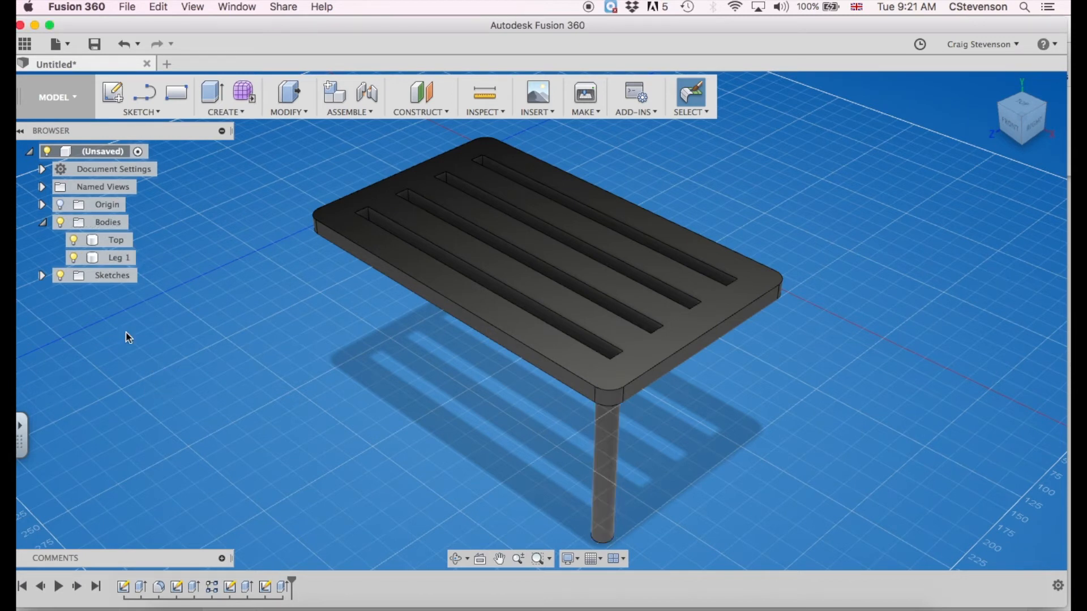
left_click(118, 258)
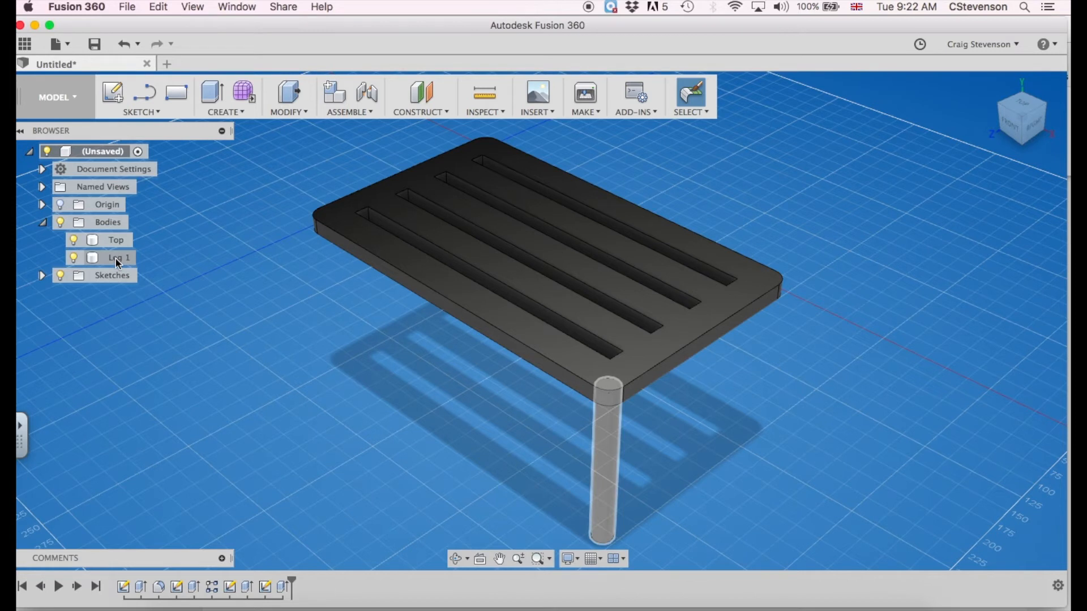
Step: Move/Copy Leg 1 -260 mm along Z so a copy stands in the other corner hole
left_click(118, 258)
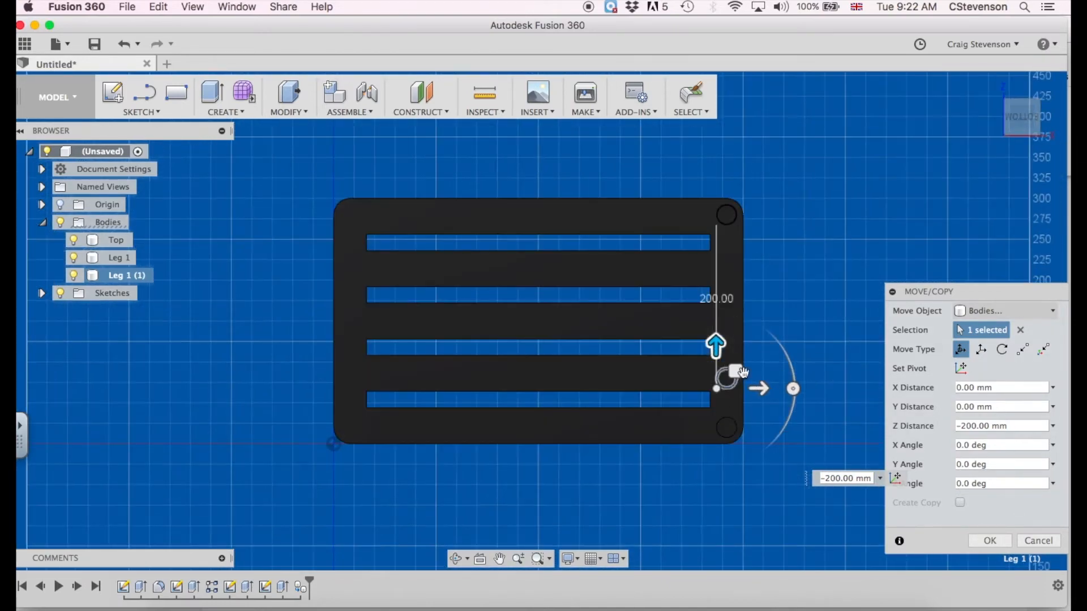
left_click_drag(715, 344, 715, 407)
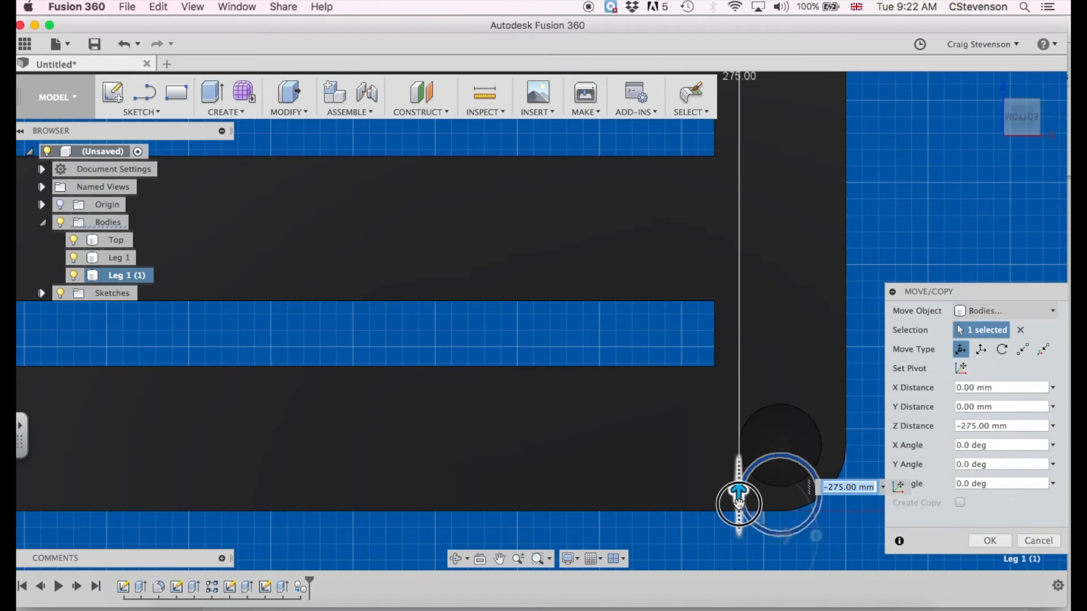
left_click_drag(738, 502, 738, 441)
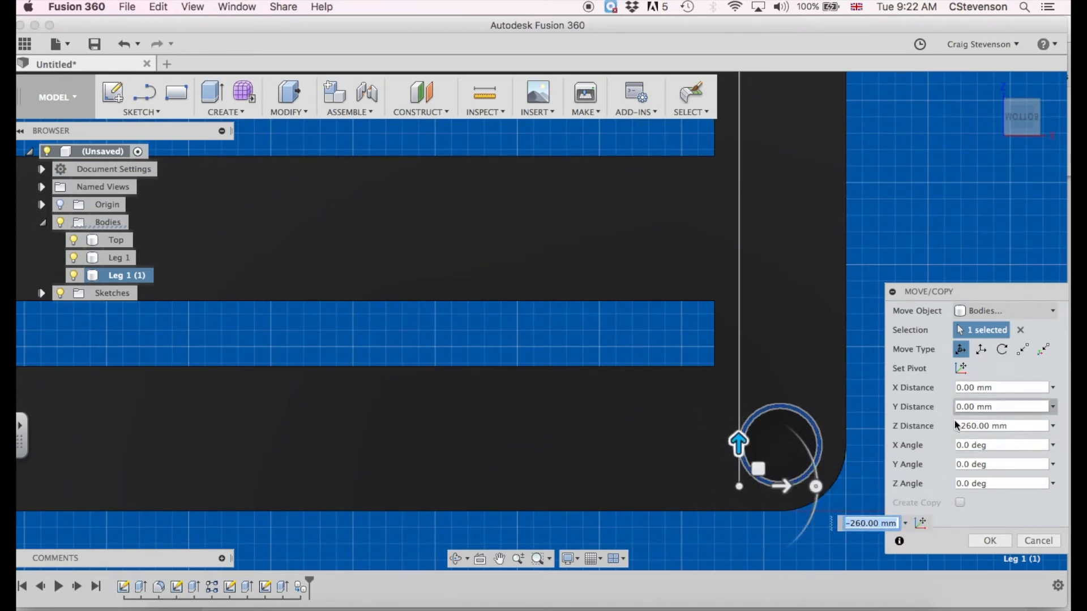
left_click(989, 540)
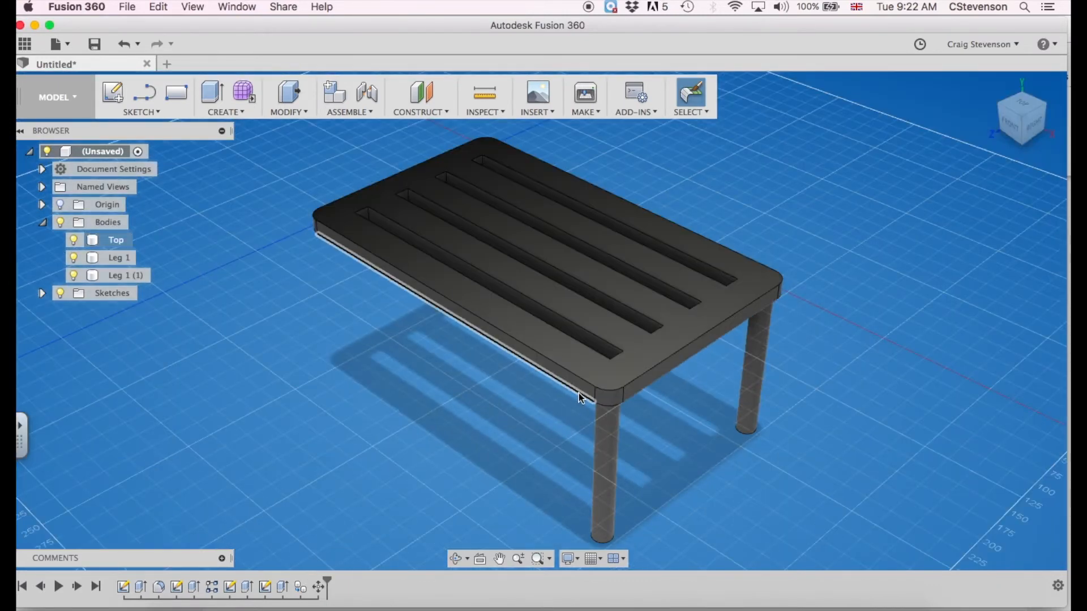
left_click(113, 275)
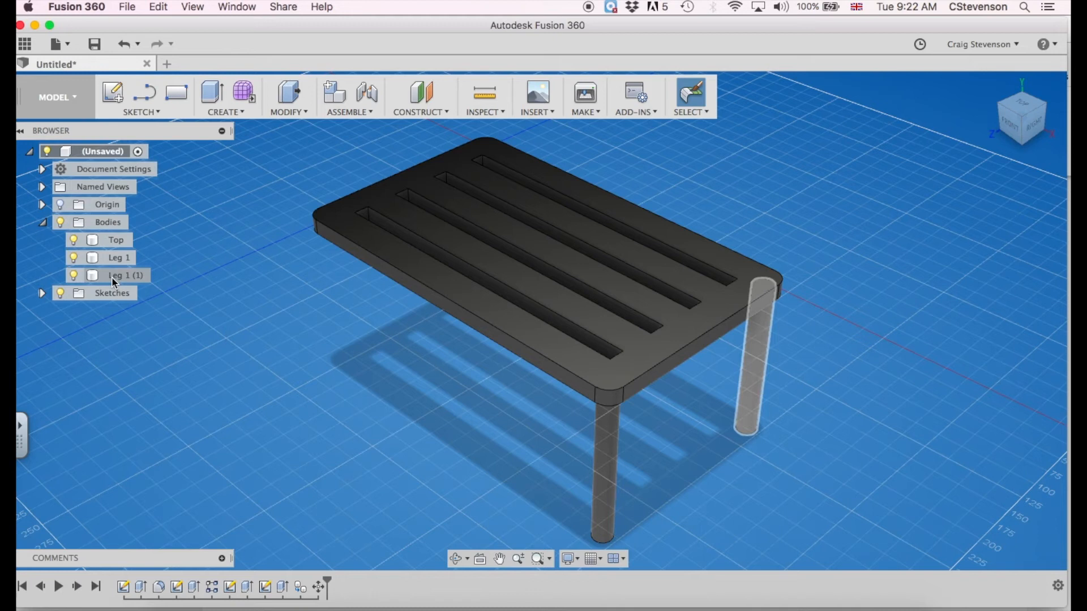
left_click(123, 275)
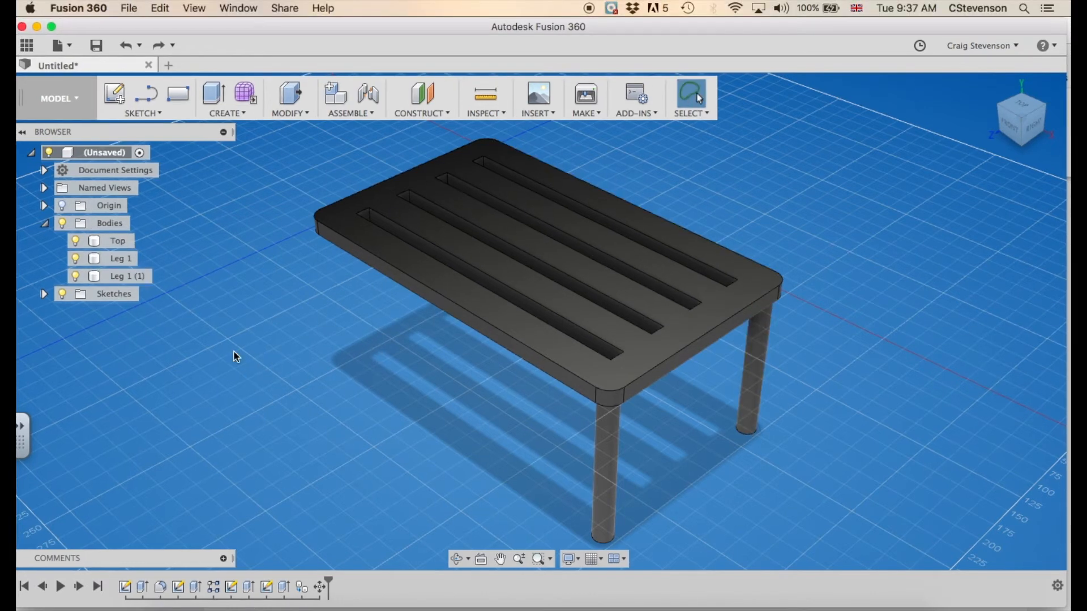
mouse_move(327, 278)
type("260")
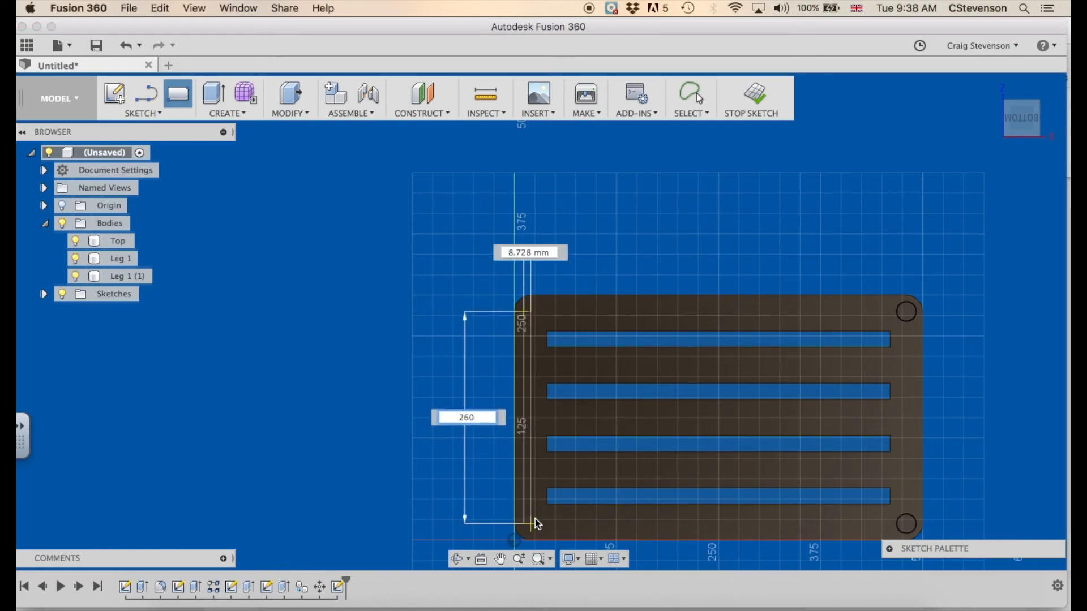
Step: Set the edge rectangle's width to 15 mm
type("15")
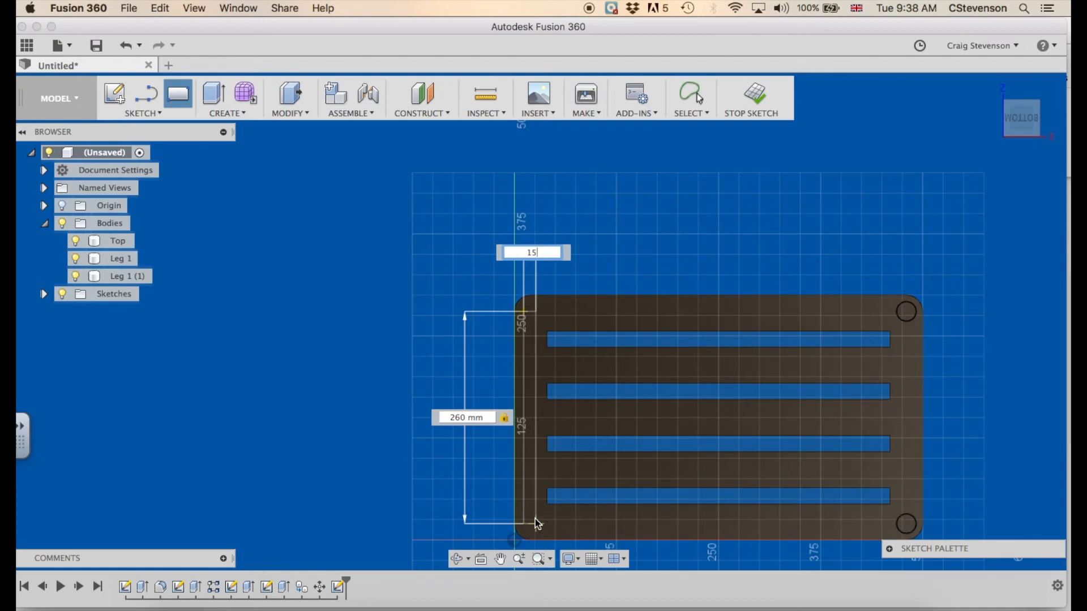
key("Return")
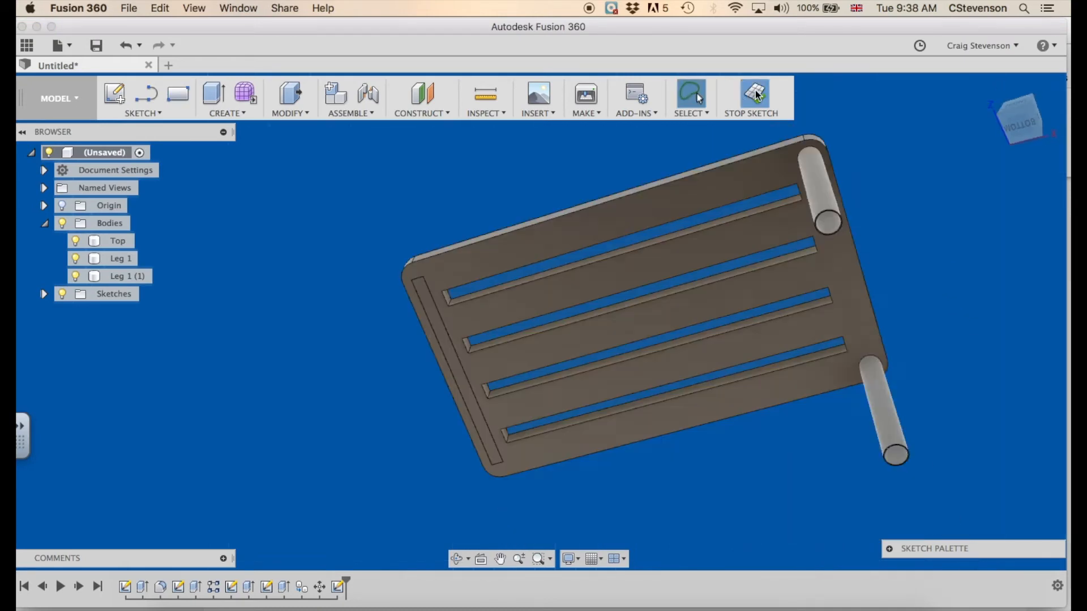
Step: Finish the sketch and extrude the strip 200 mm as a new side-panel body
left_click(754, 93)
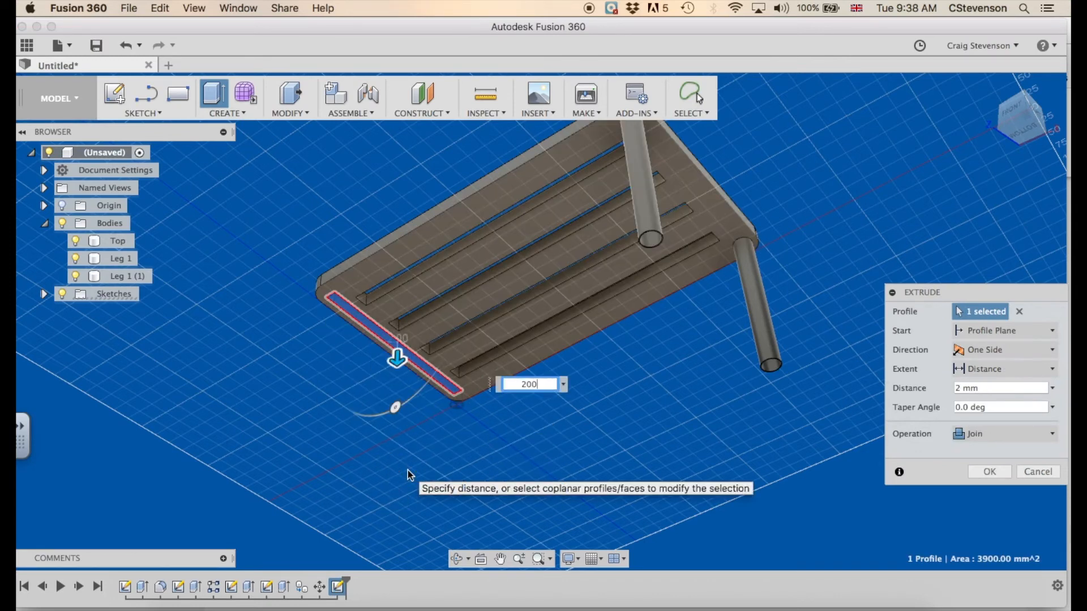
type("200")
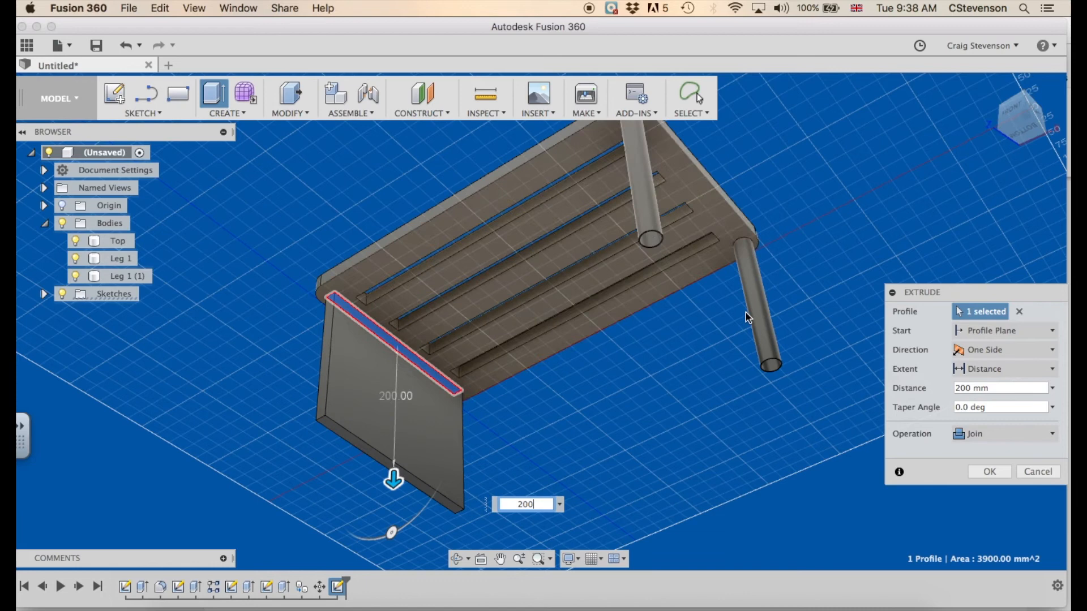
mouse_move(629, 433)
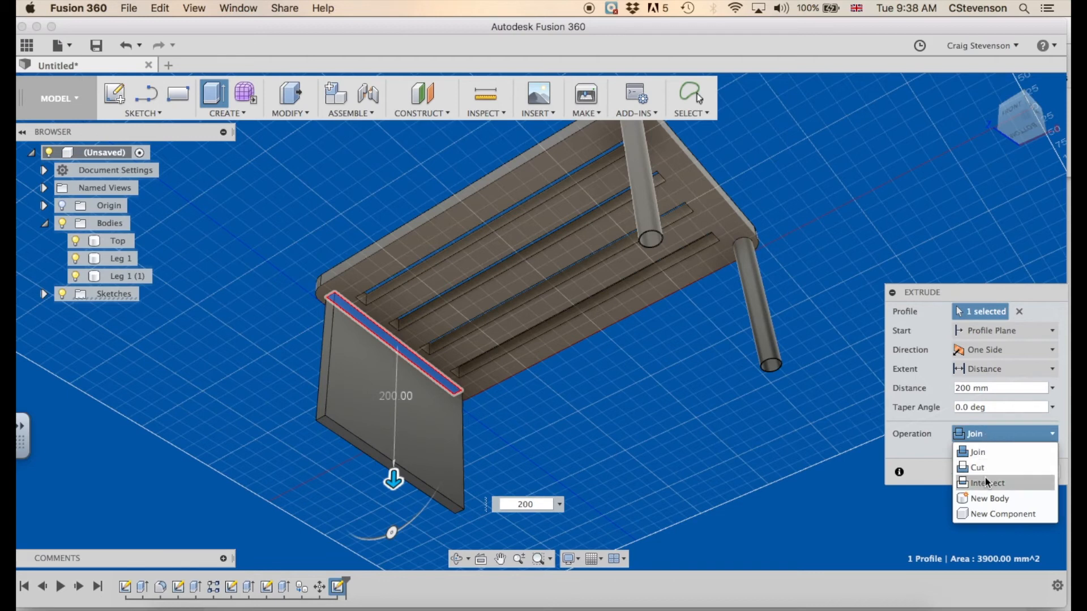
left_click(988, 498)
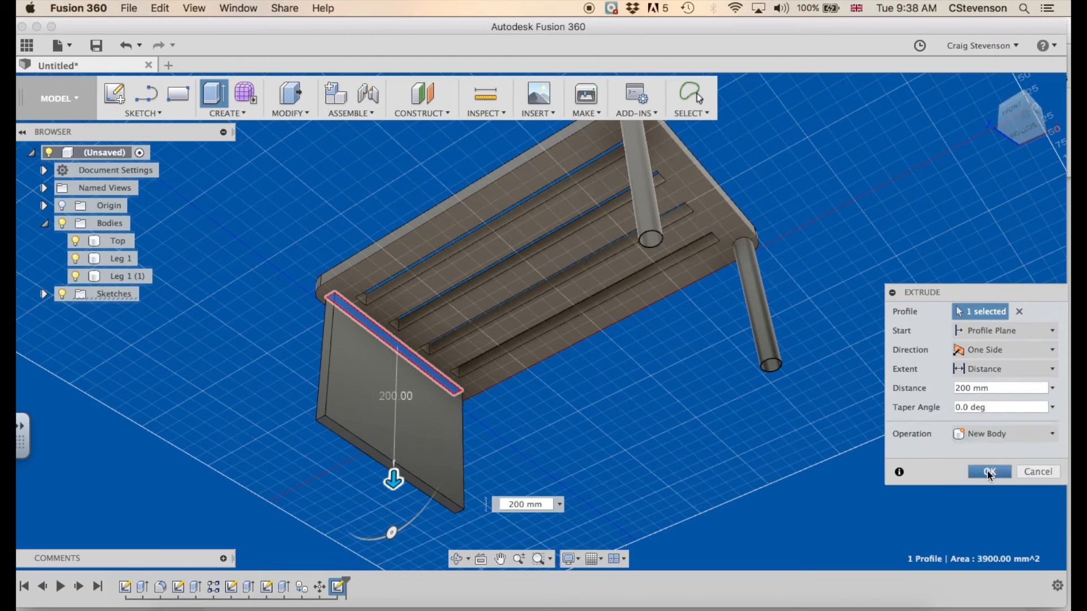
left_click(989, 471)
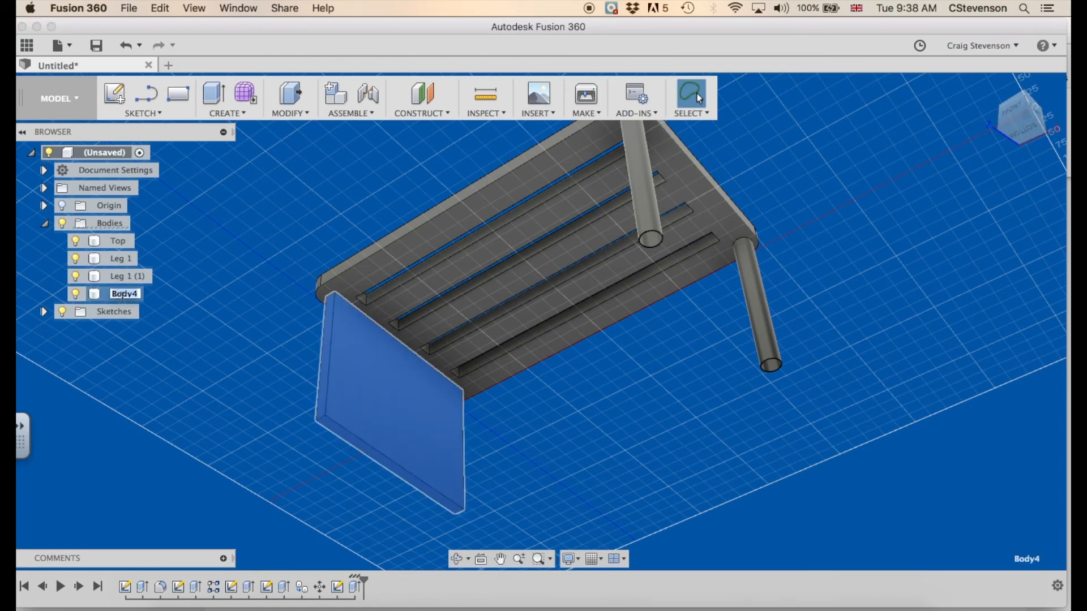
Step: Rename the panel body to Leg 3 and the copied leg to Leg 2
type("Leg 3")
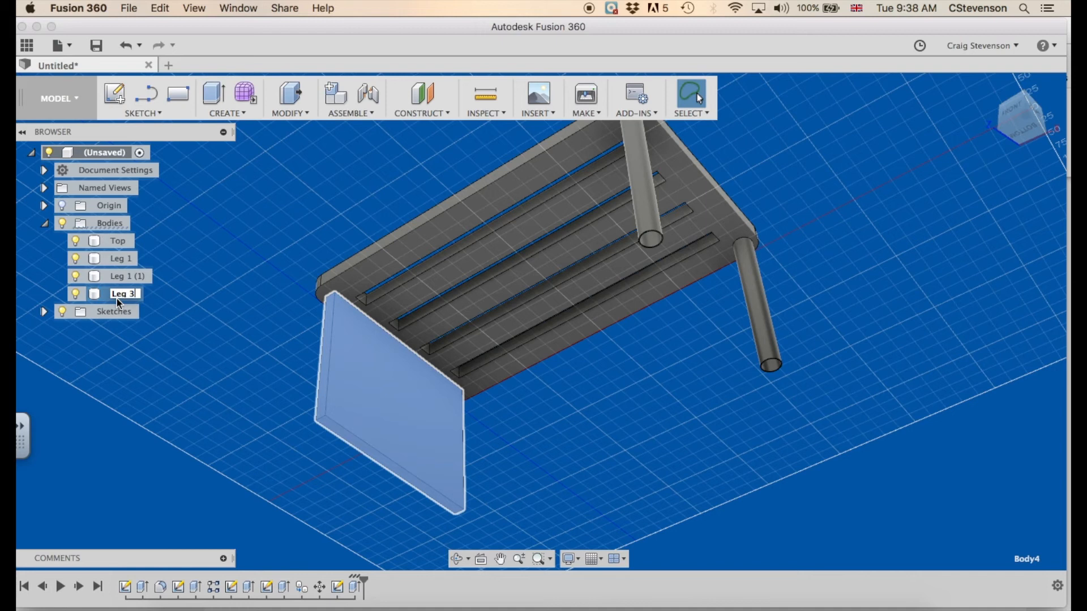
left_click(123, 276)
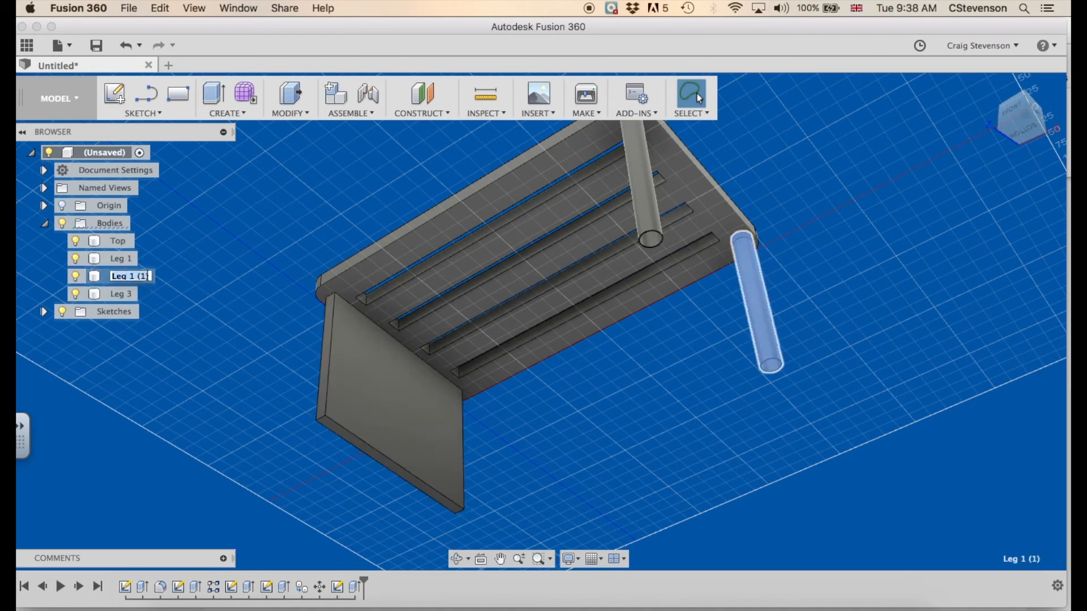
type("Leg 2")
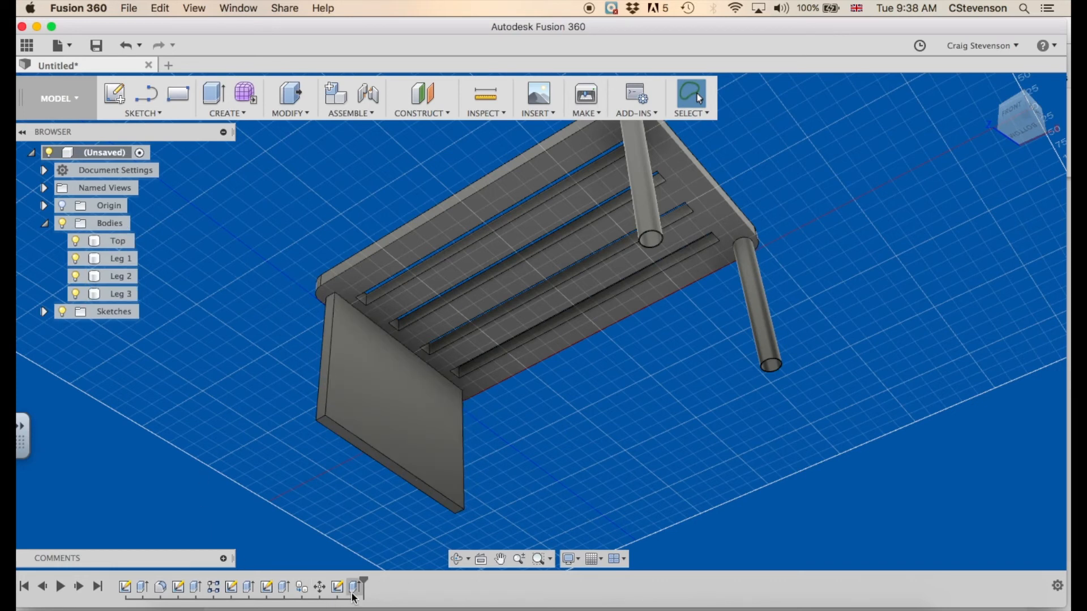
mouse_move(353, 593)
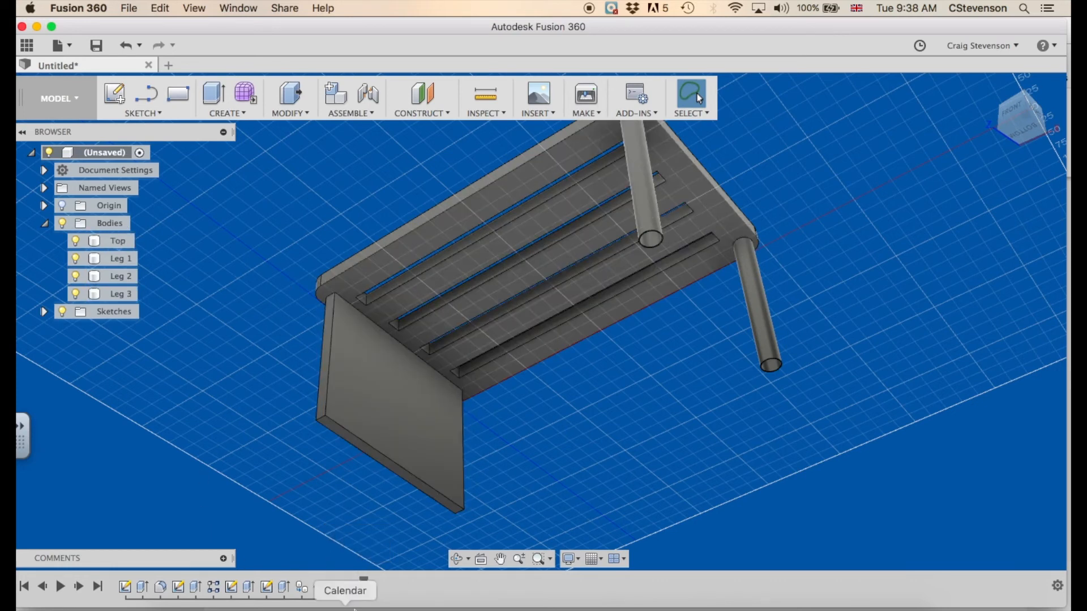
Step: Reopen the panel's Extrude5 feature for editing and confirm its settings
right_click(387, 391)
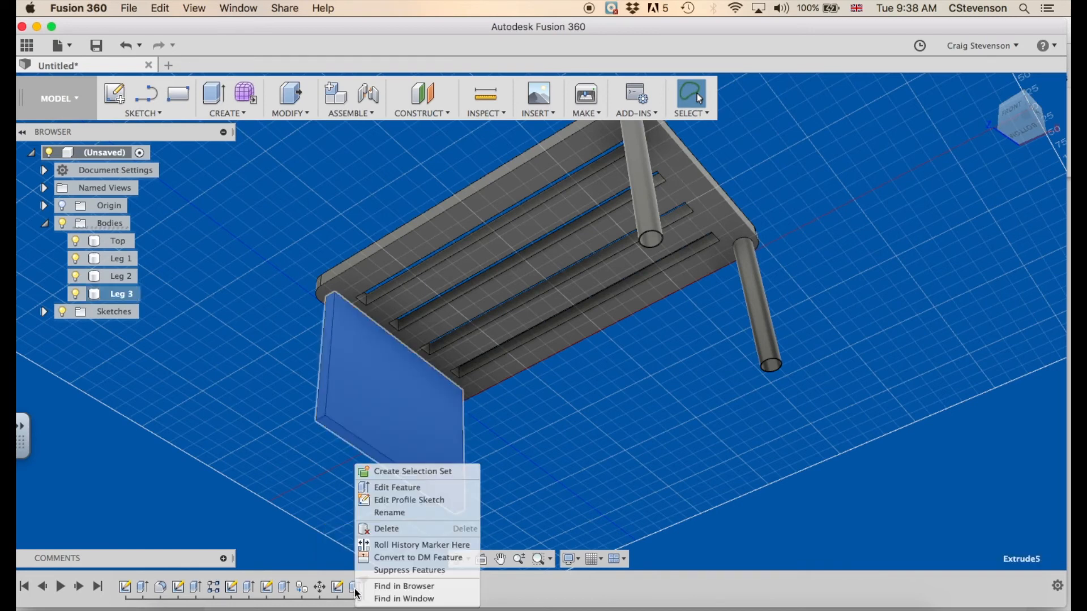
left_click(396, 486)
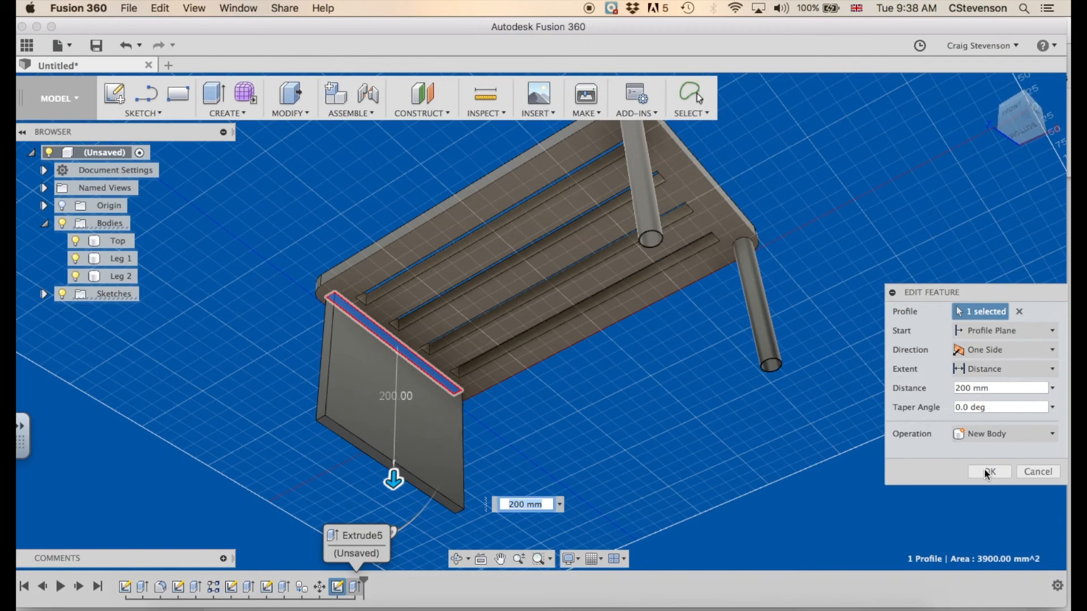
left_click(989, 471)
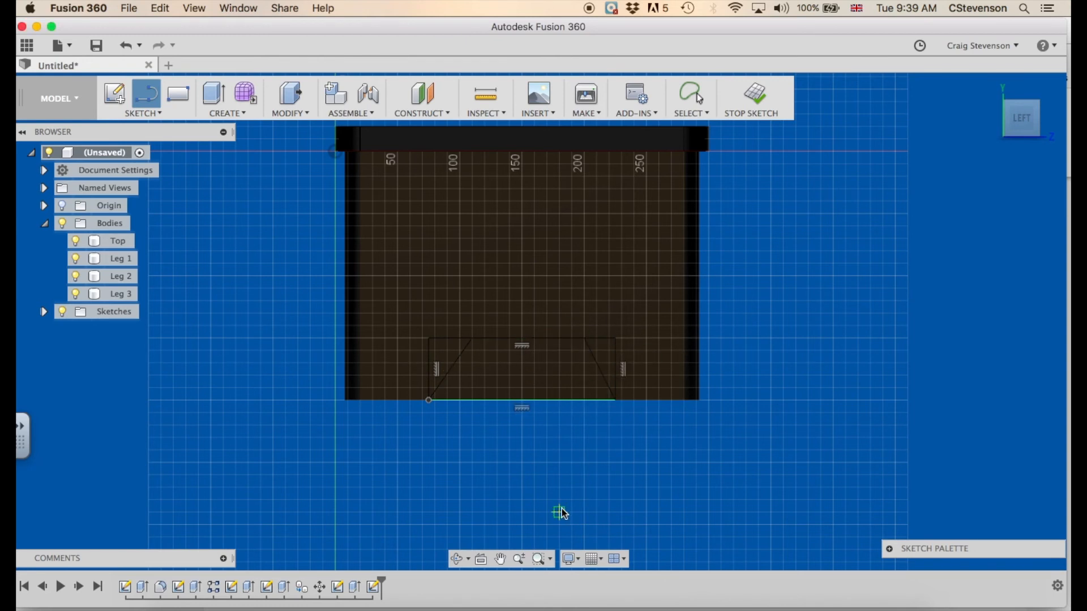
mouse_move(534, 516)
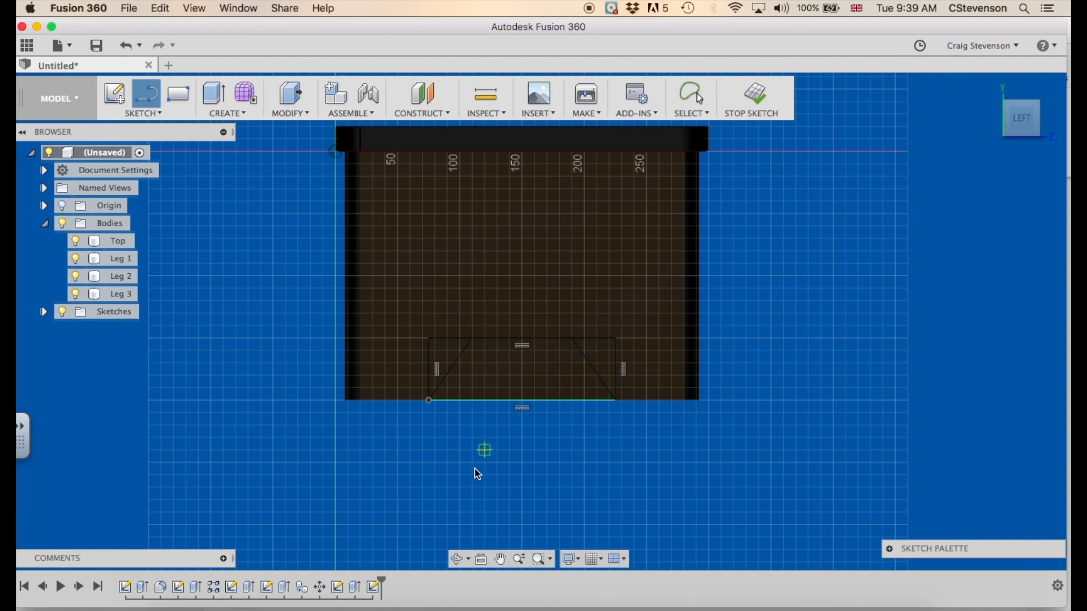
mouse_move(761, 102)
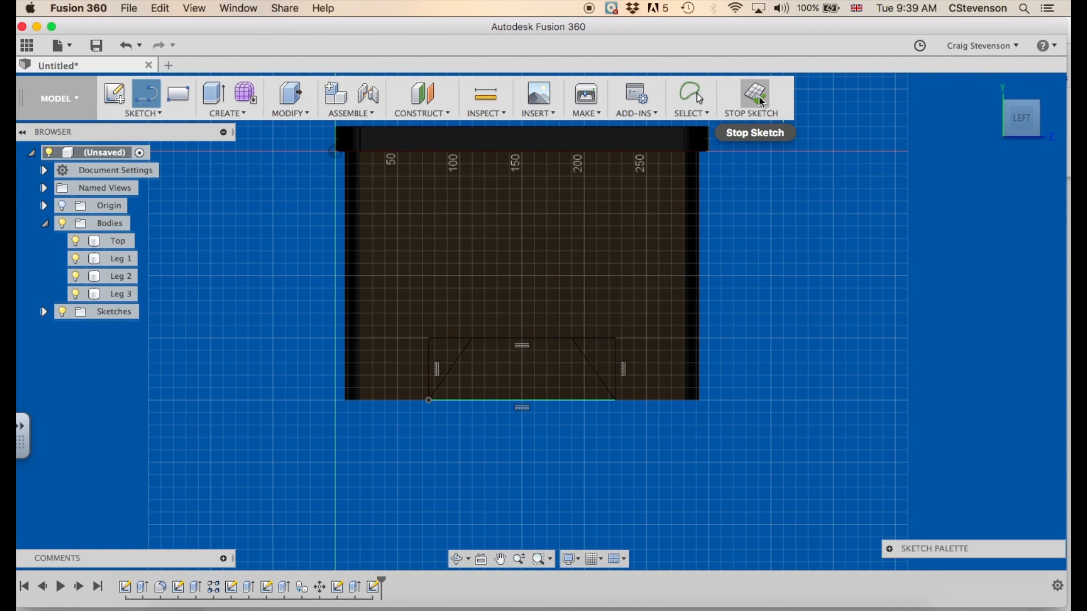
Step: Finish the sketch and cut the trapezoid -125 mm through the panel's base
left_click(754, 93)
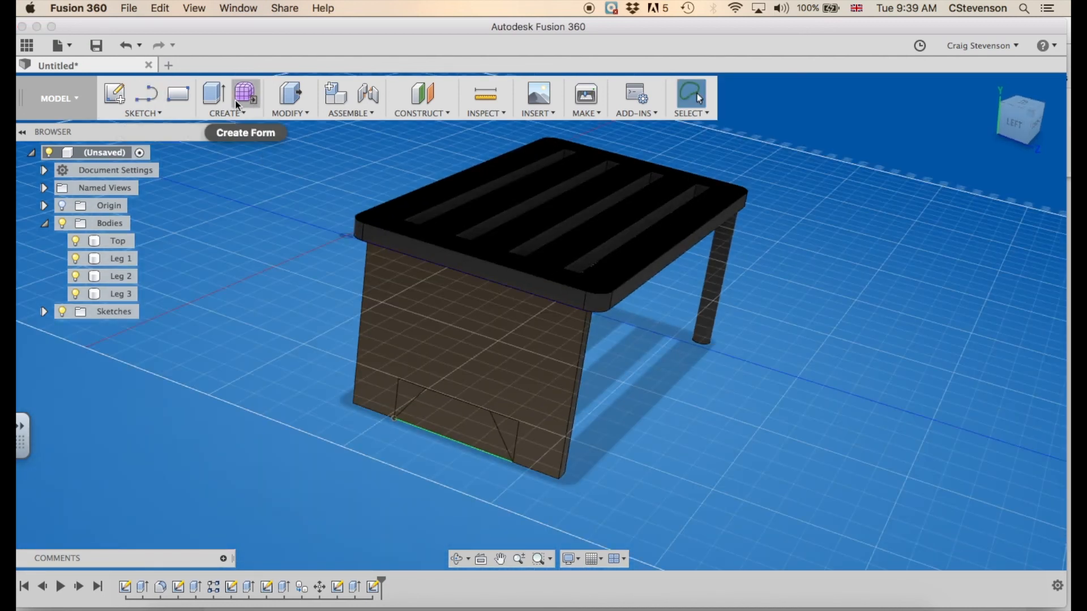
left_click(213, 93)
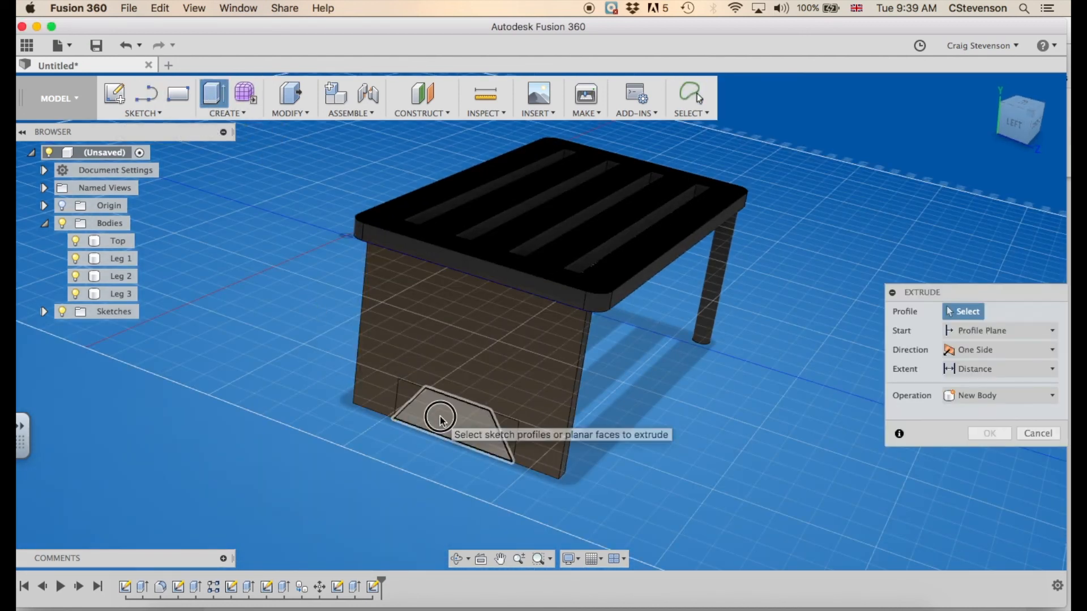
left_click(437, 419)
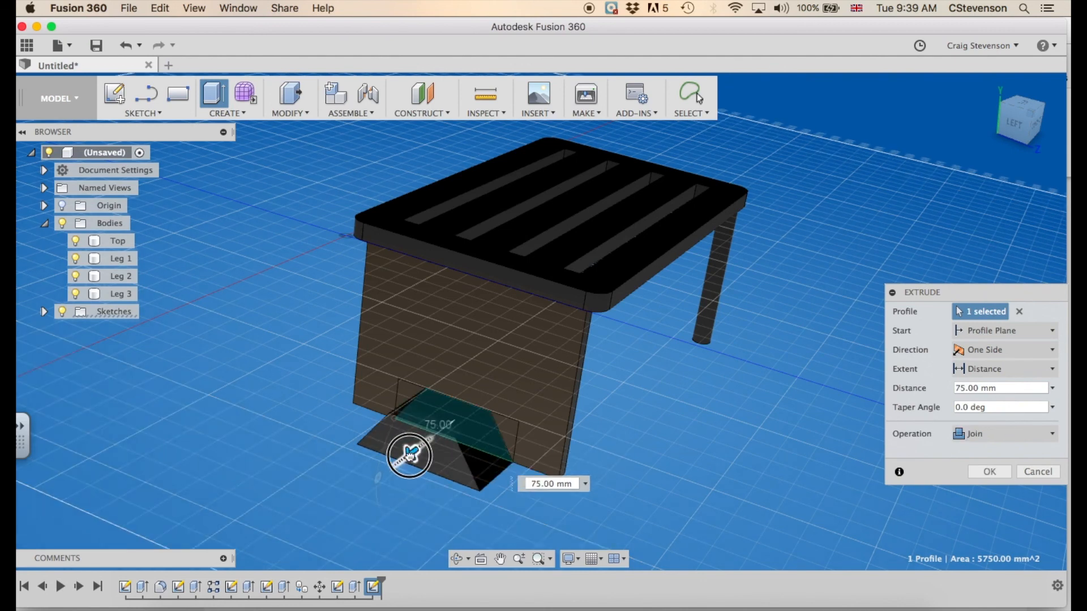
left_click_drag(409, 454, 497, 374)
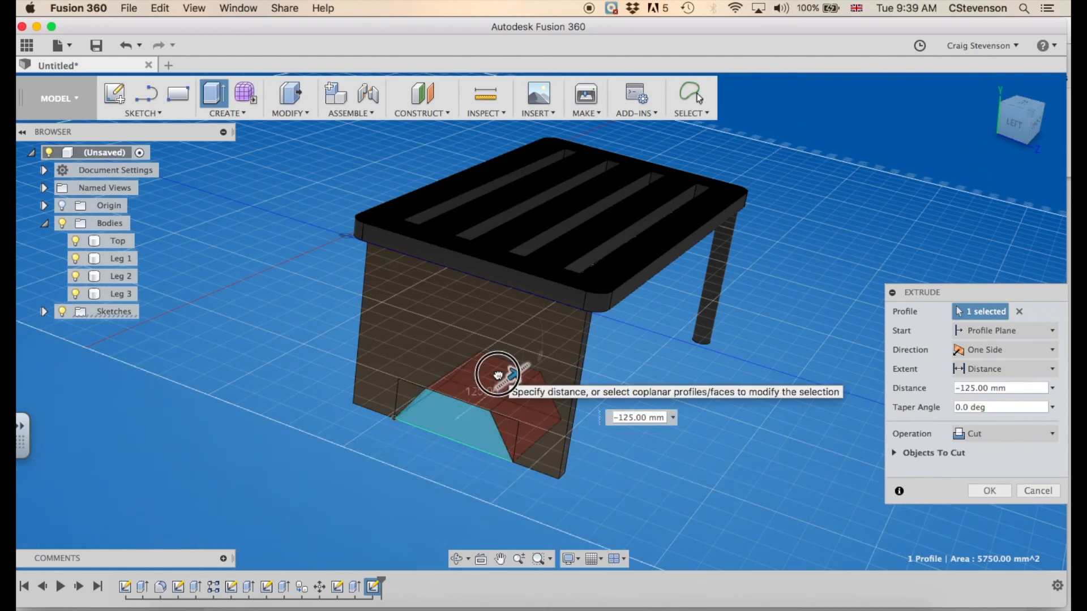
left_click(989, 490)
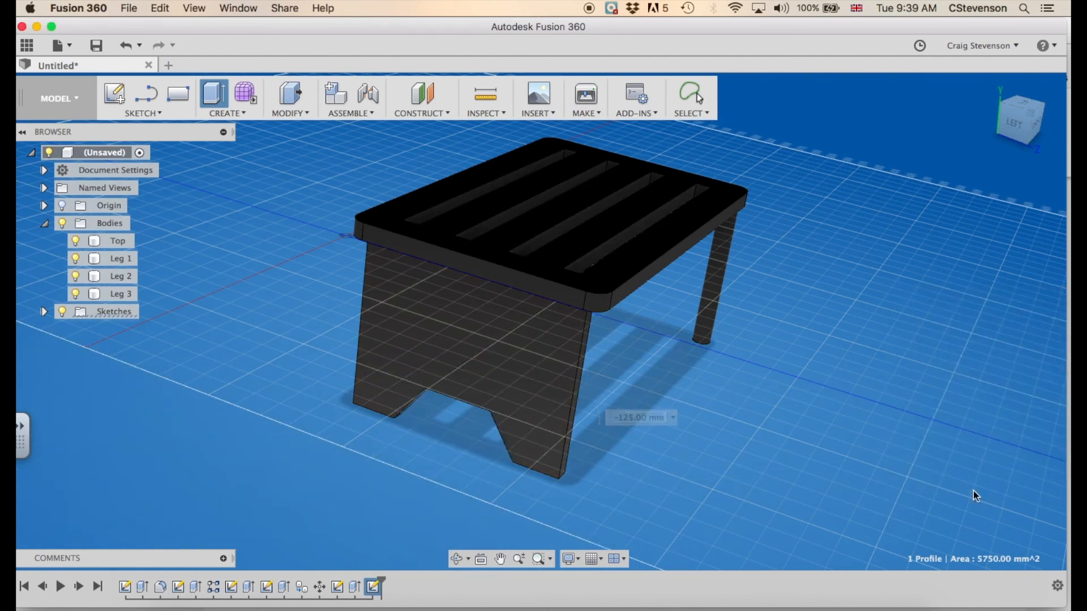